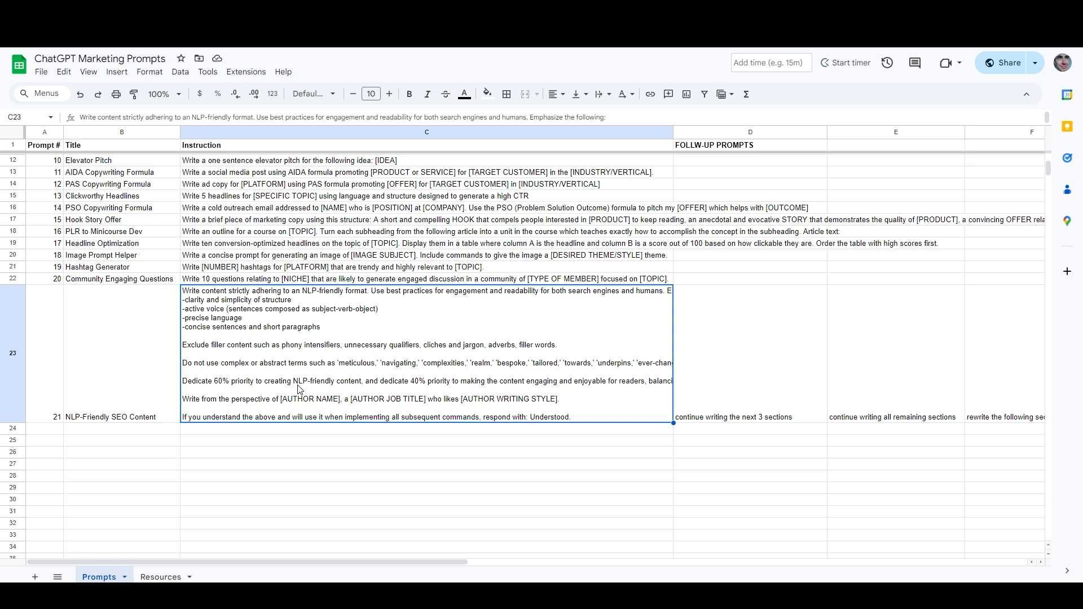
{"action": "mouse_move", "coordinate": [335, 328]}
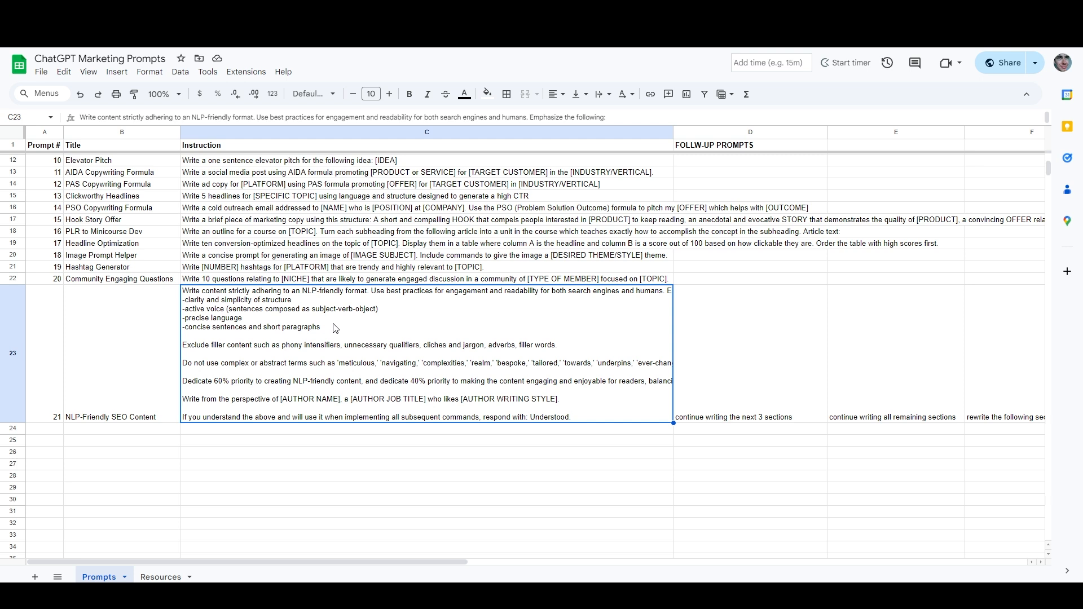
{"action": "mouse_move", "coordinate": [314, 275]}
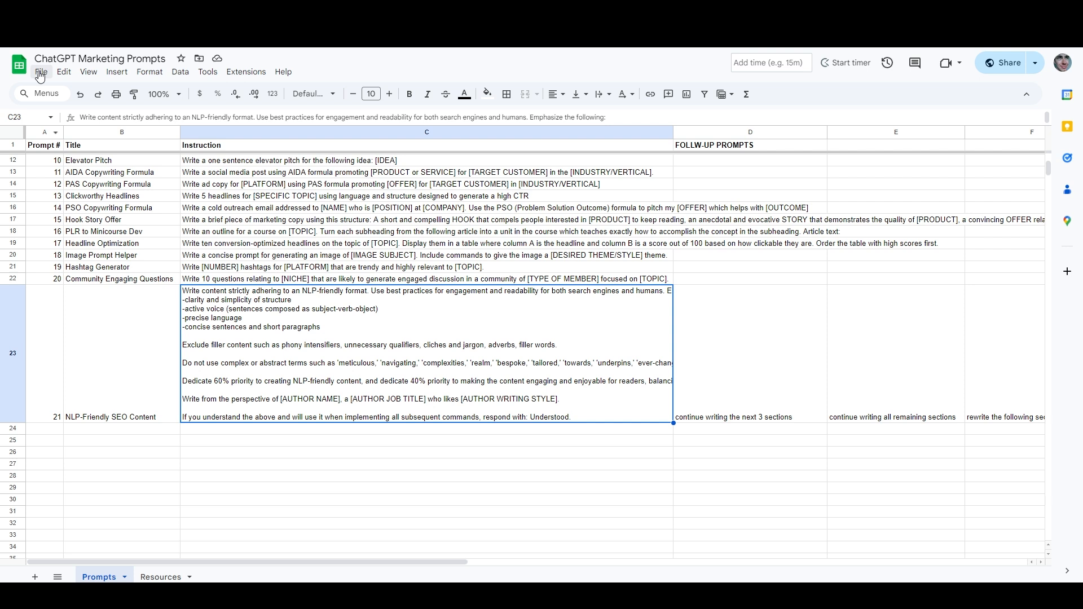
Open the Resources sheet and preview the linked 'Copy of NLP Prompts' document in cell A5.
{"action": "left_click", "coordinate": [40, 71]}
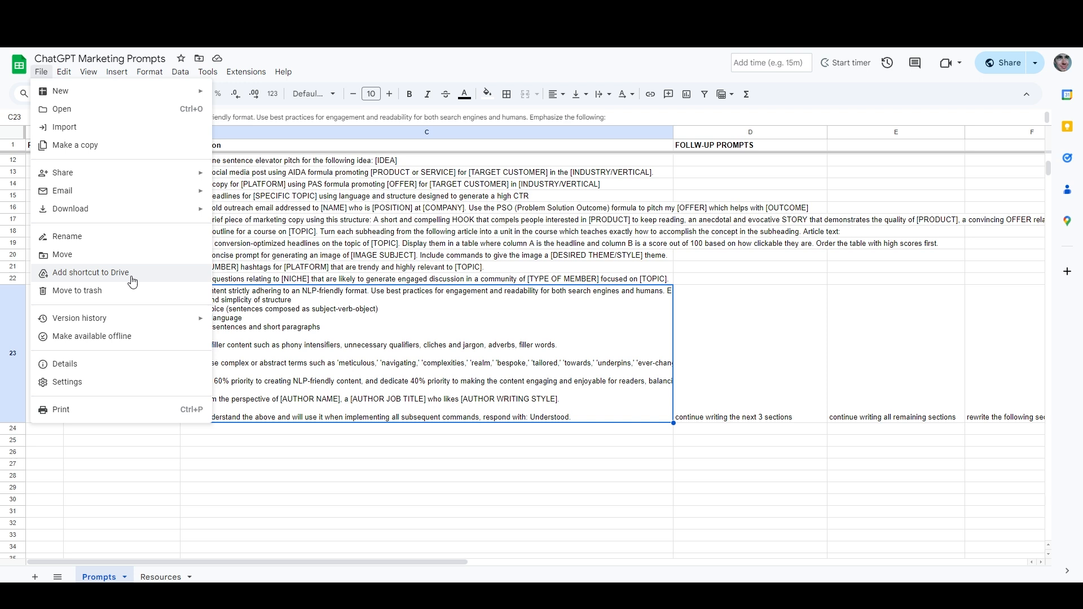
{"action": "mouse_move", "coordinate": [133, 277]}
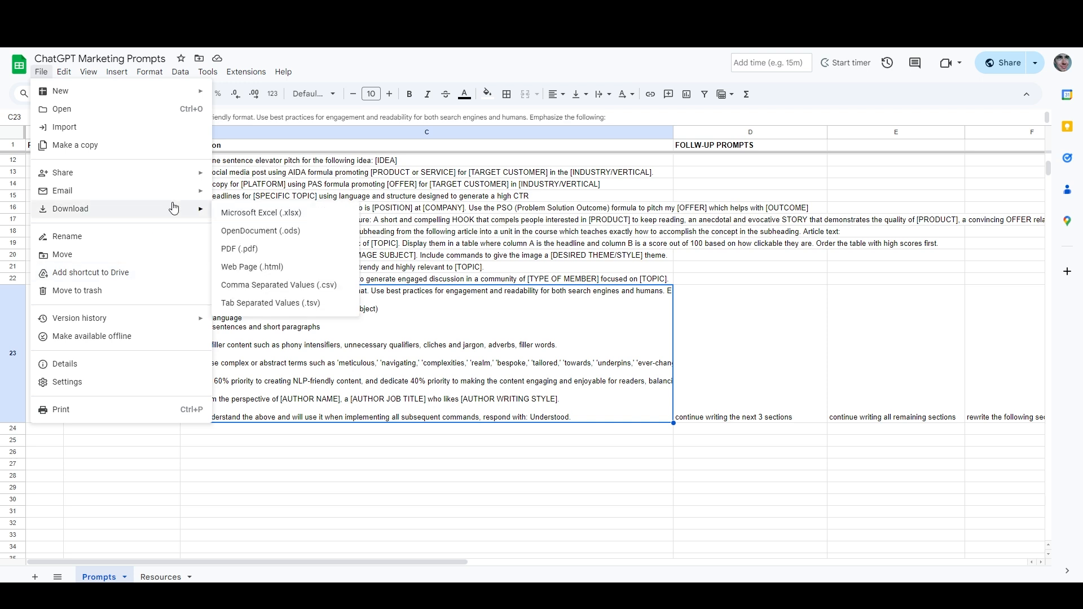
{"action": "mouse_move", "coordinate": [593, 320]}
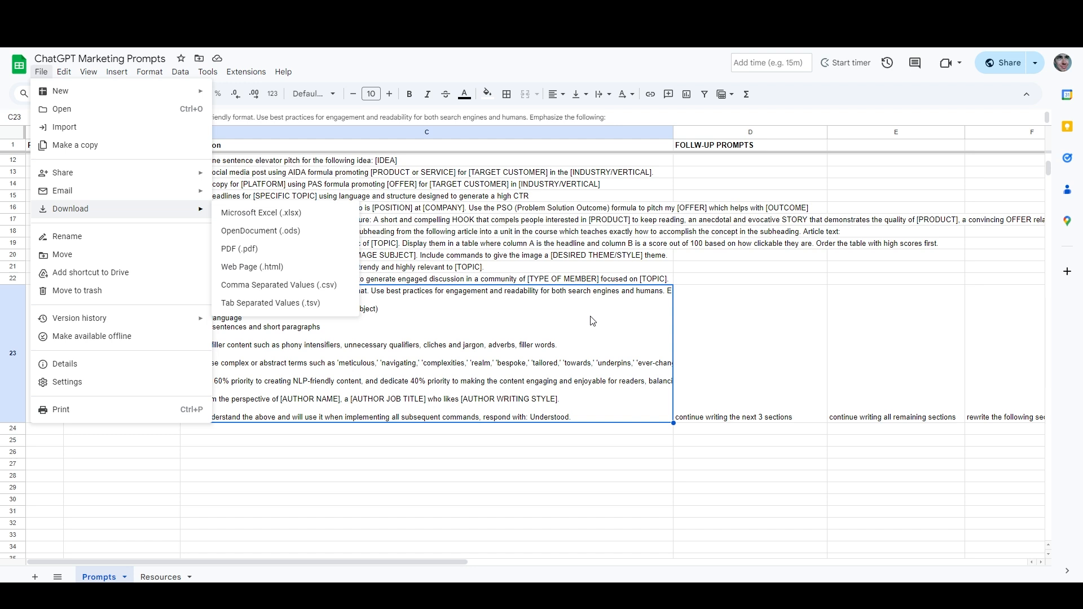
{"action": "left_click", "coordinate": [591, 320]}
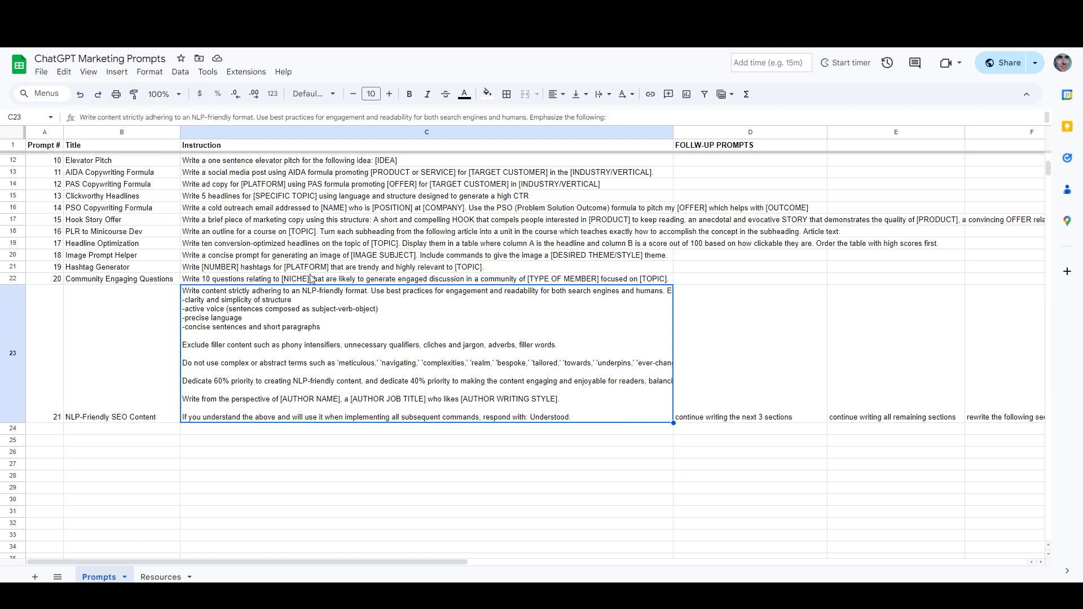
{"action": "mouse_move", "coordinate": [310, 303]}
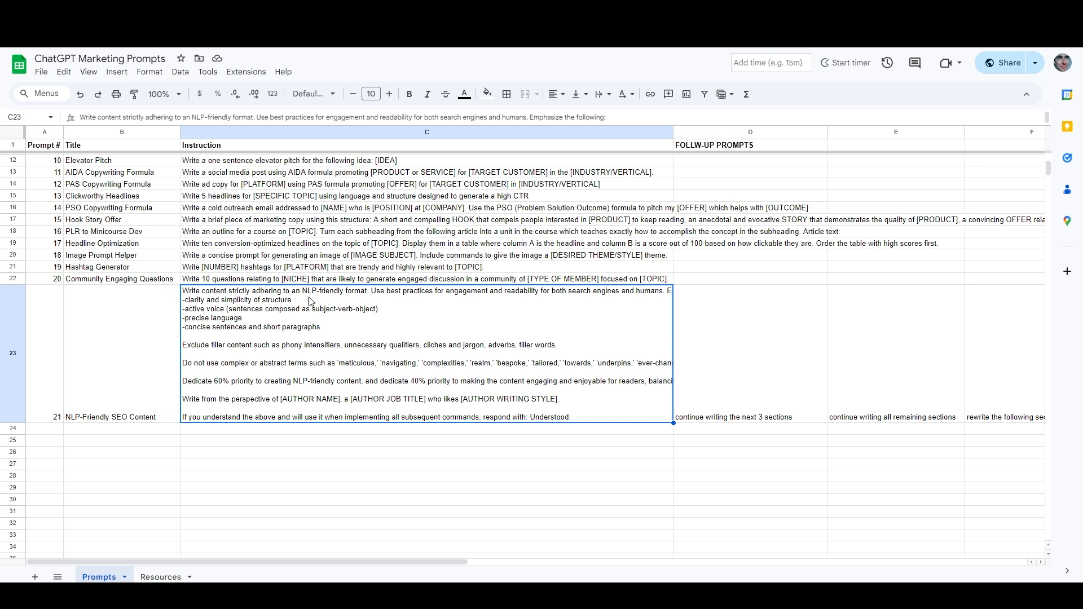
{"action": "mouse_move", "coordinate": [297, 367]}
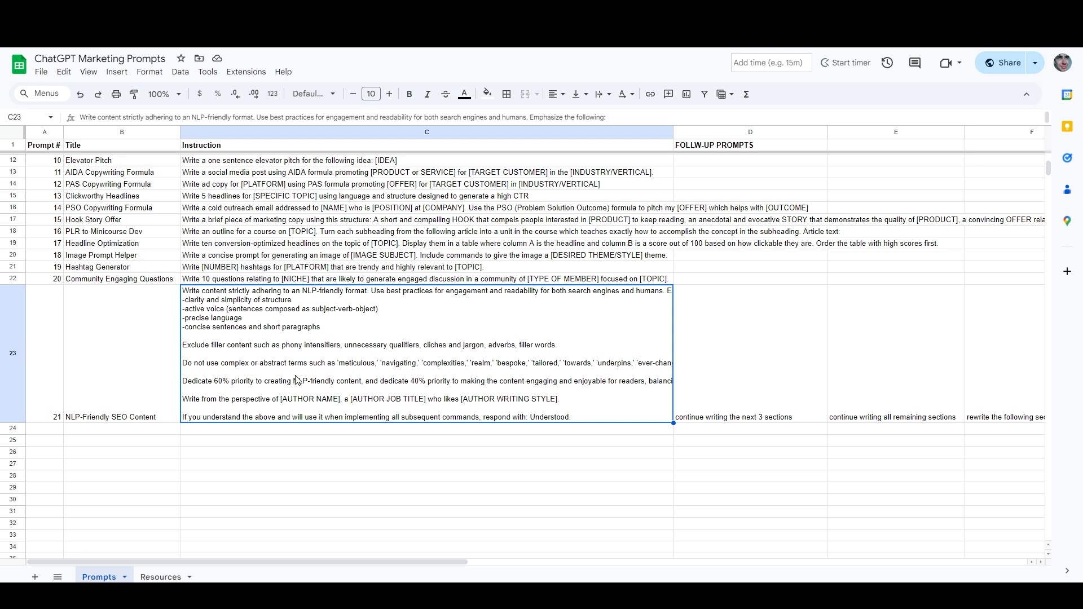
{"action": "mouse_move", "coordinate": [200, 493]}
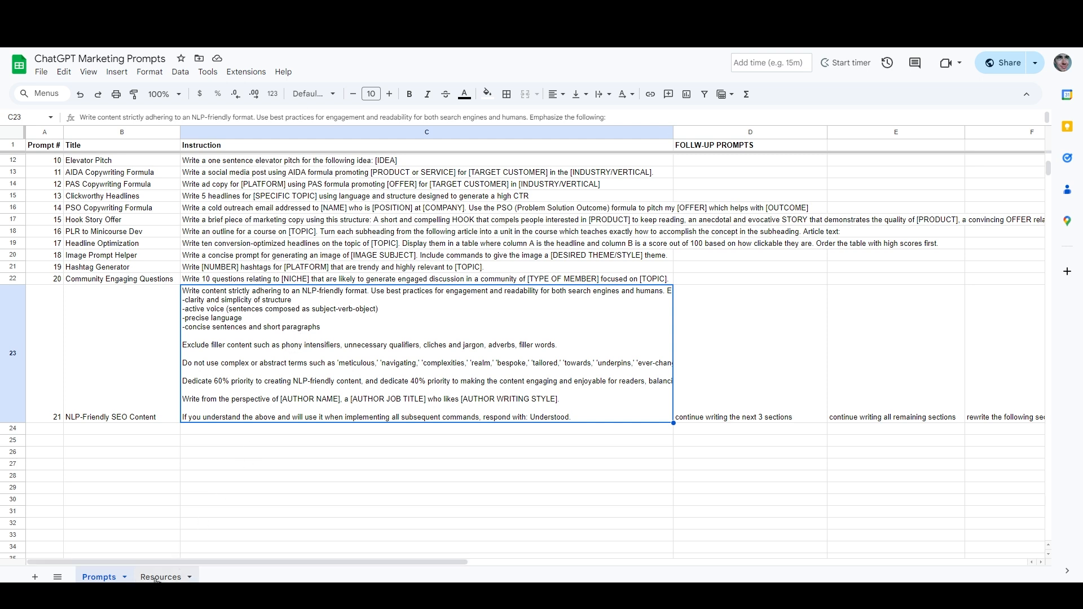
{"action": "left_click", "coordinate": [160, 577]}
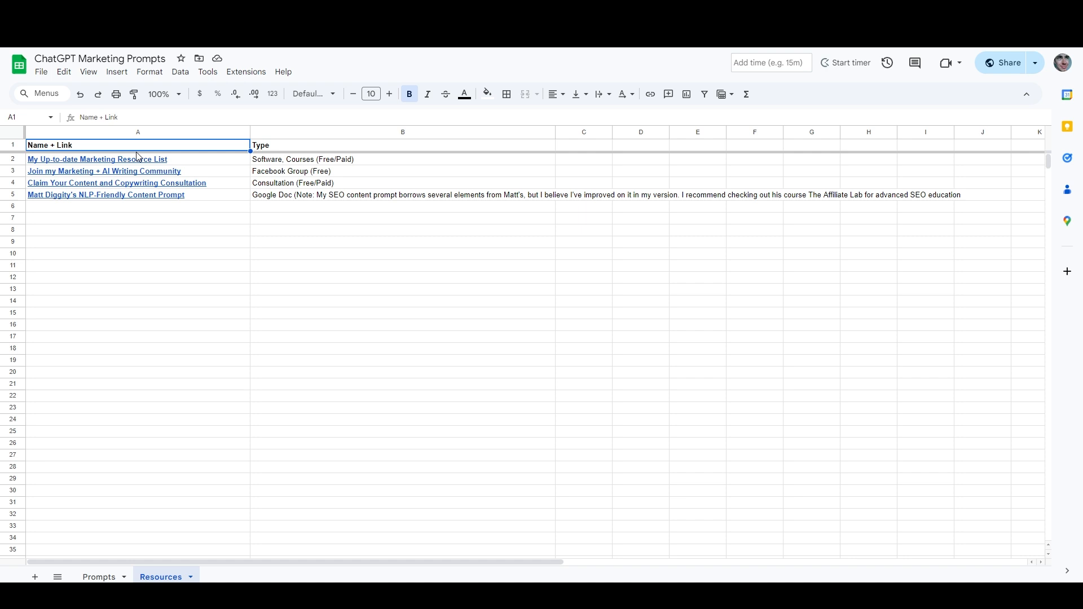
{"action": "left_click", "coordinate": [106, 194]}
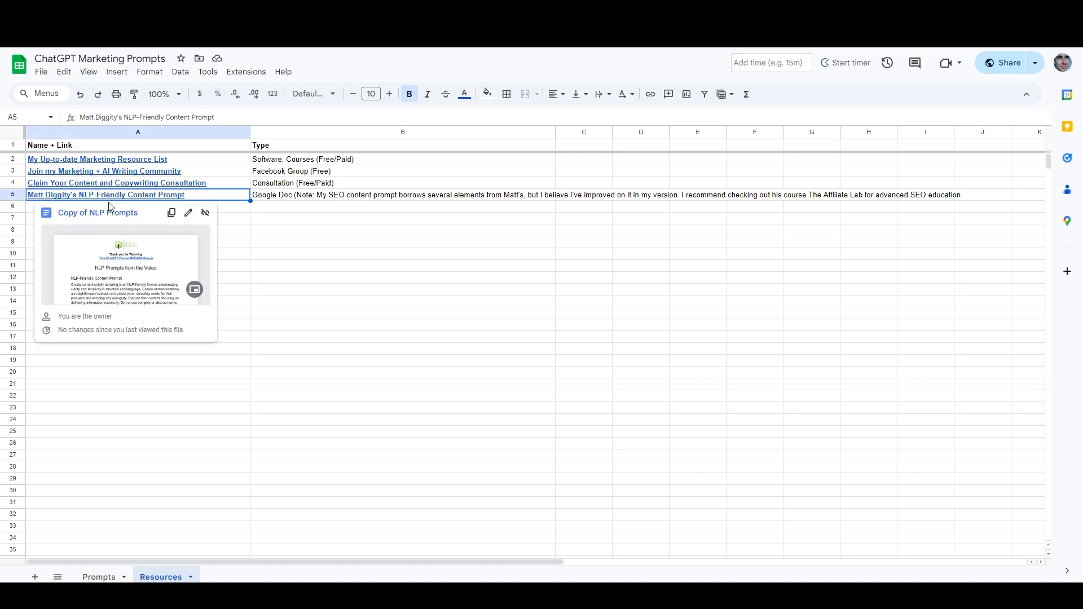
{"action": "mouse_move", "coordinate": [141, 256]}
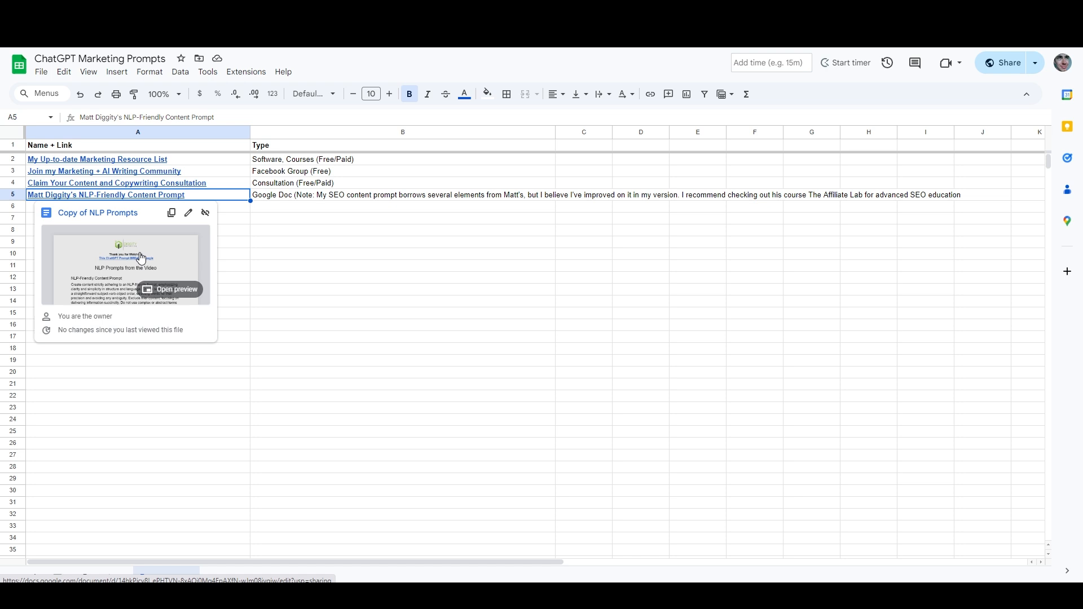
{"action": "mouse_move", "coordinate": [134, 266]}
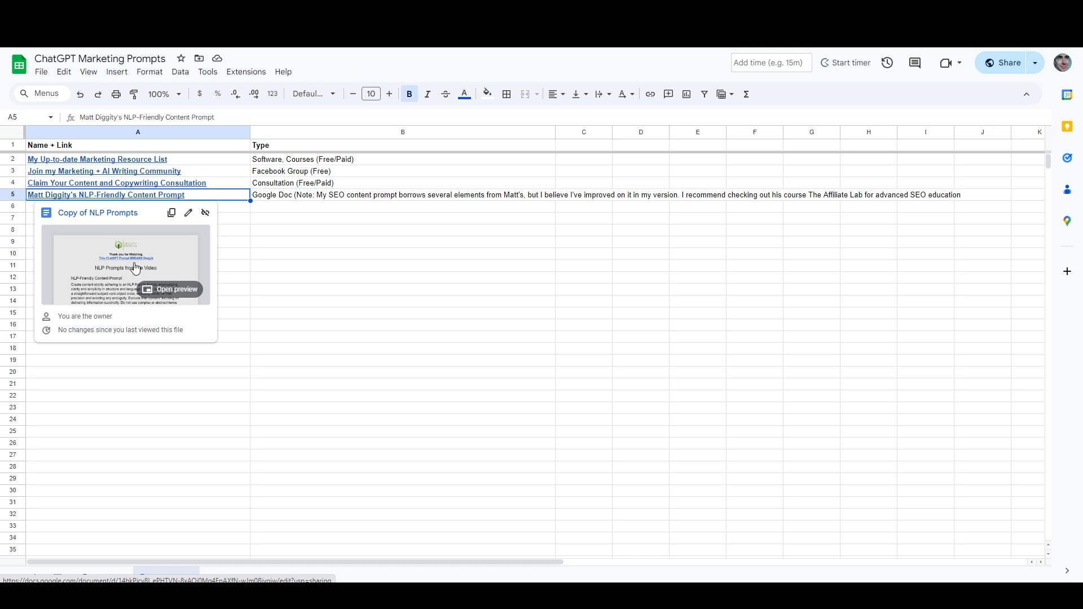
{"action": "mouse_move", "coordinate": [138, 265]}
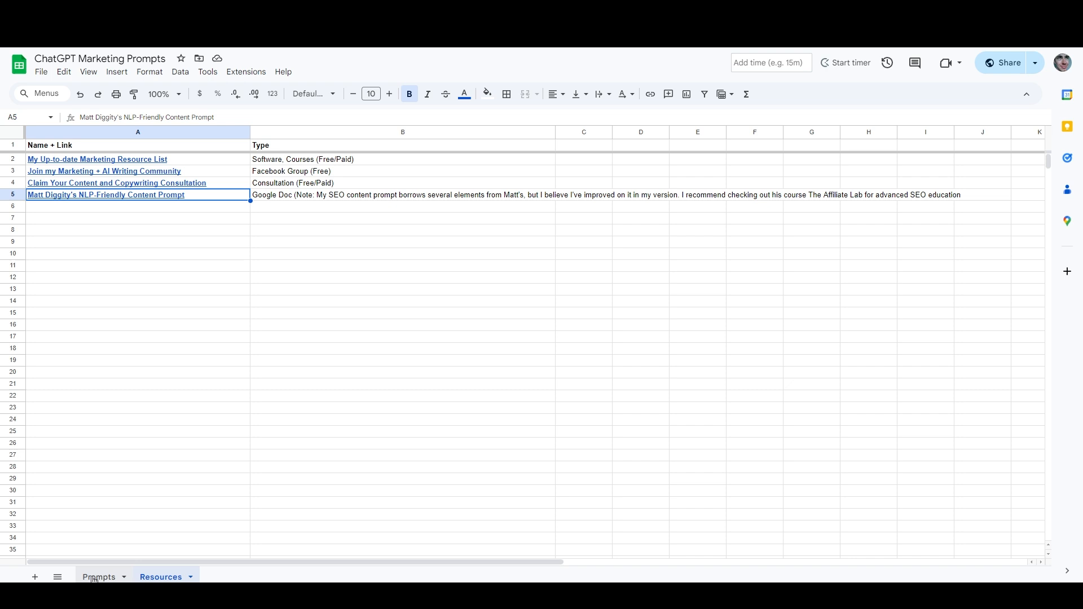
Return to the Prompts sheet to review the NLP-Friendly SEO Content prompt in C23.
{"action": "left_click", "coordinate": [98, 576]}
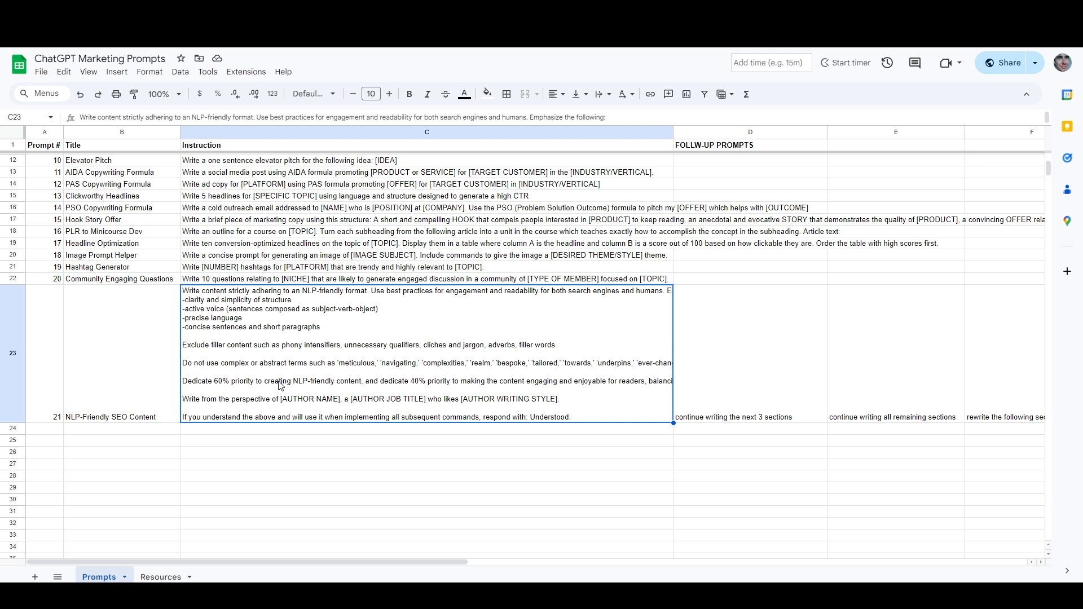
{"action": "mouse_move", "coordinate": [272, 377]}
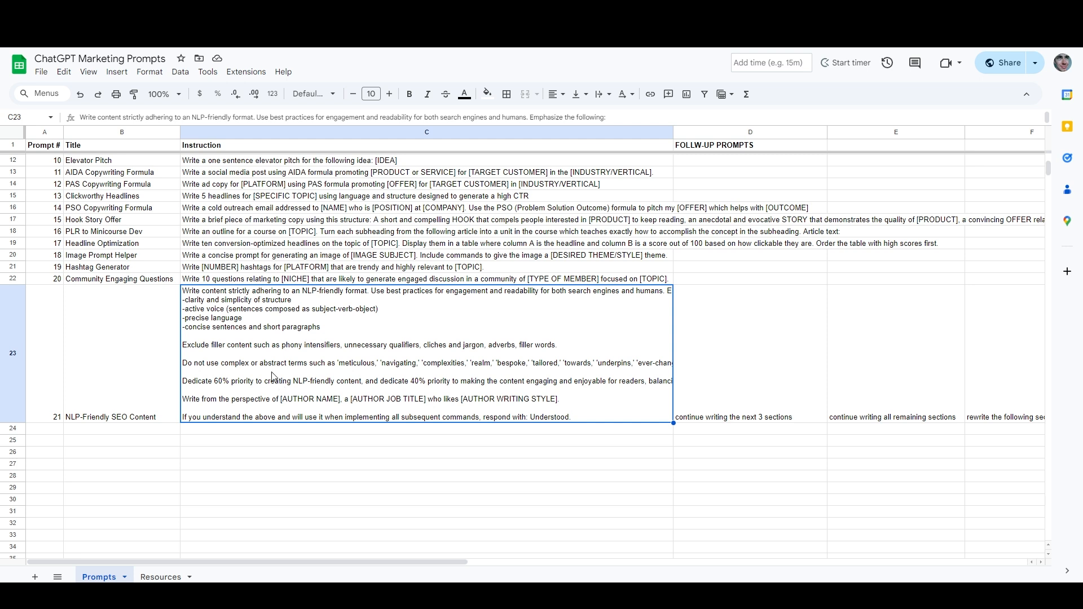
{"action": "mouse_move", "coordinate": [256, 346]}
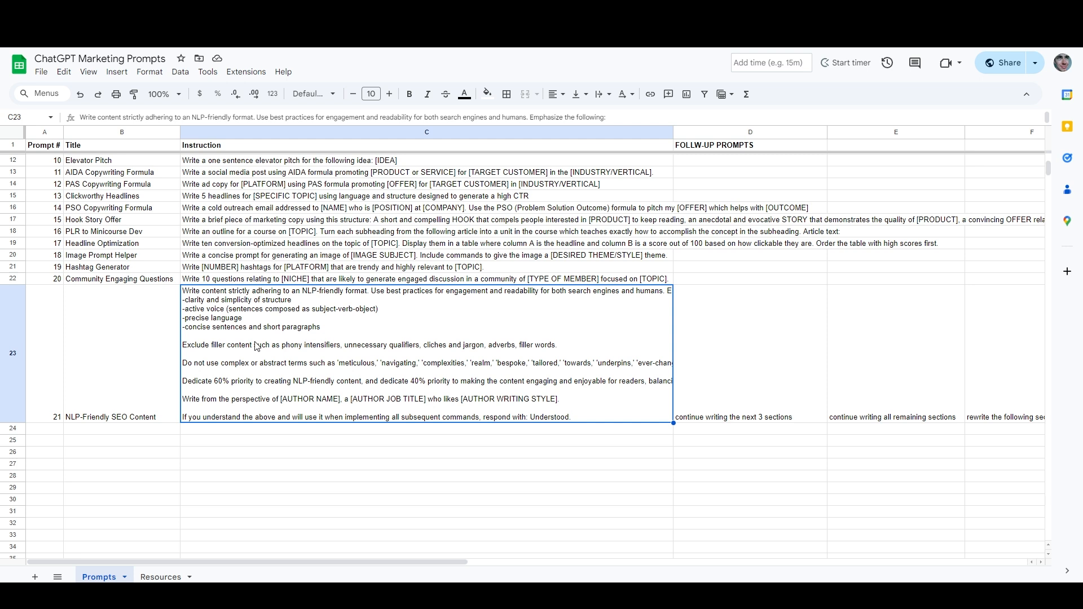
{"action": "mouse_move", "coordinate": [325, 420]}
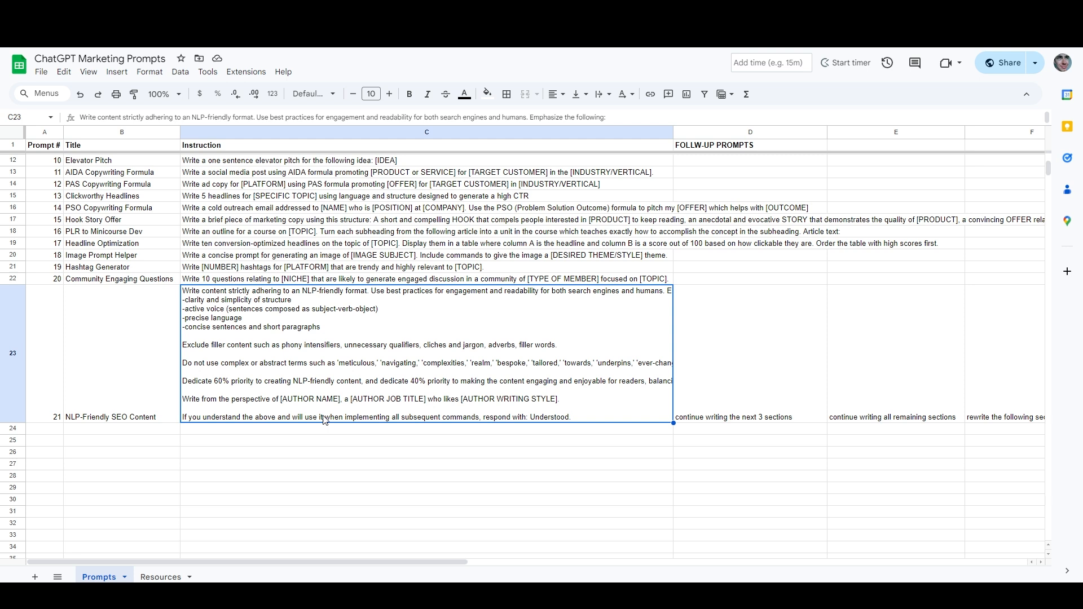
{"action": "mouse_move", "coordinate": [347, 421]}
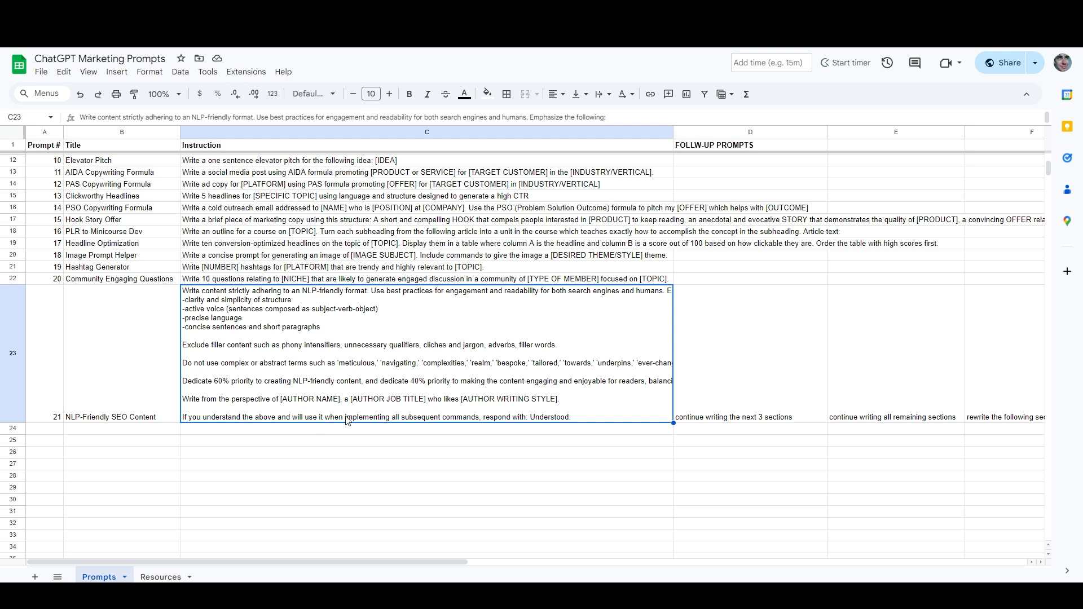
{"action": "mouse_move", "coordinate": [498, 420]}
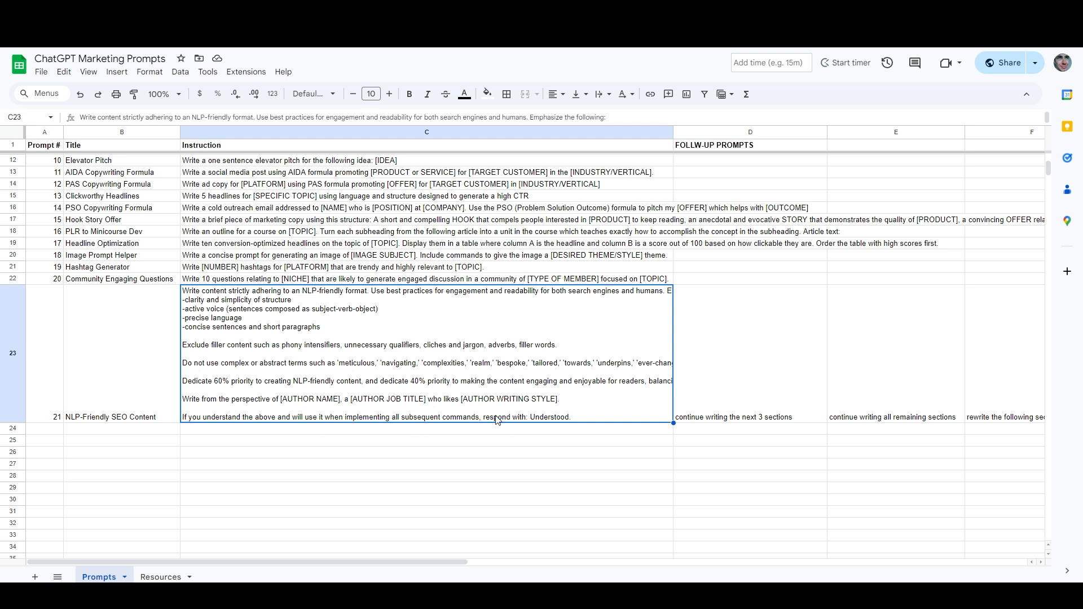
{"action": "mouse_move", "coordinate": [545, 417]}
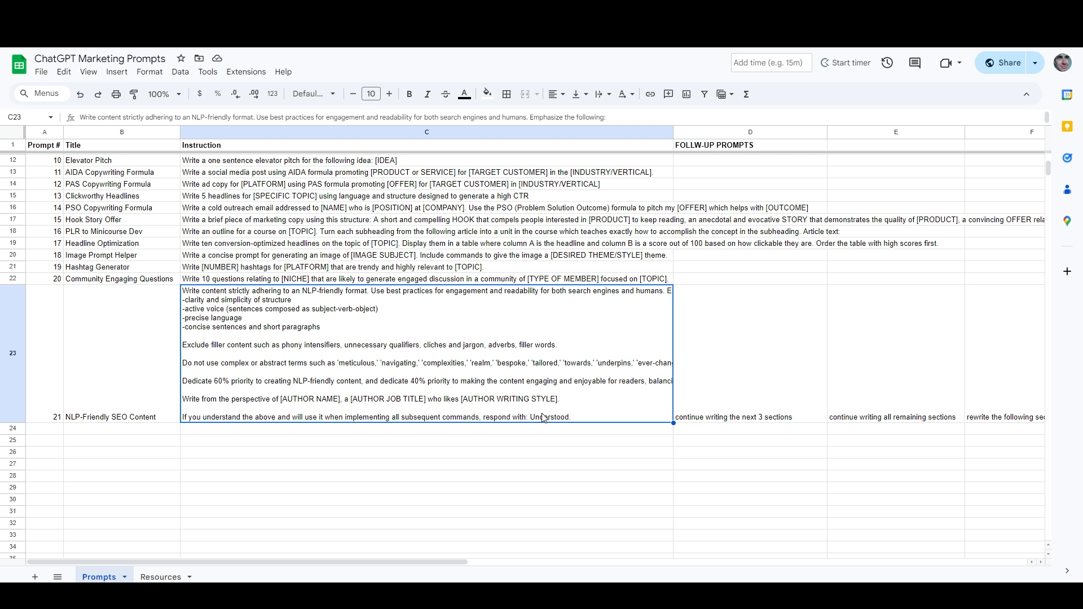
{"action": "mouse_move", "coordinate": [493, 410]}
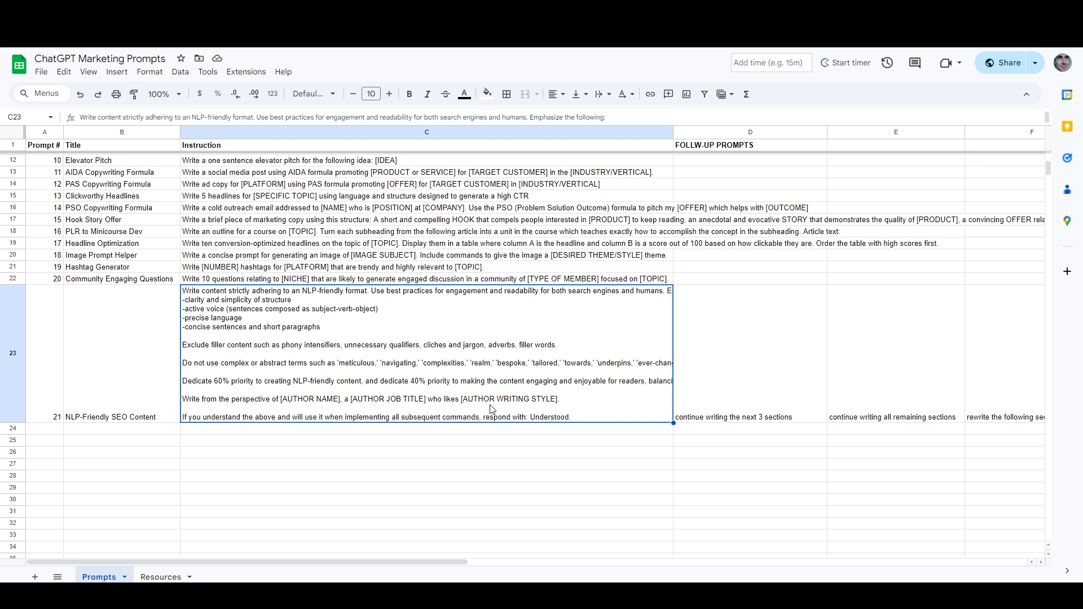
{"action": "mouse_move", "coordinate": [516, 319]}
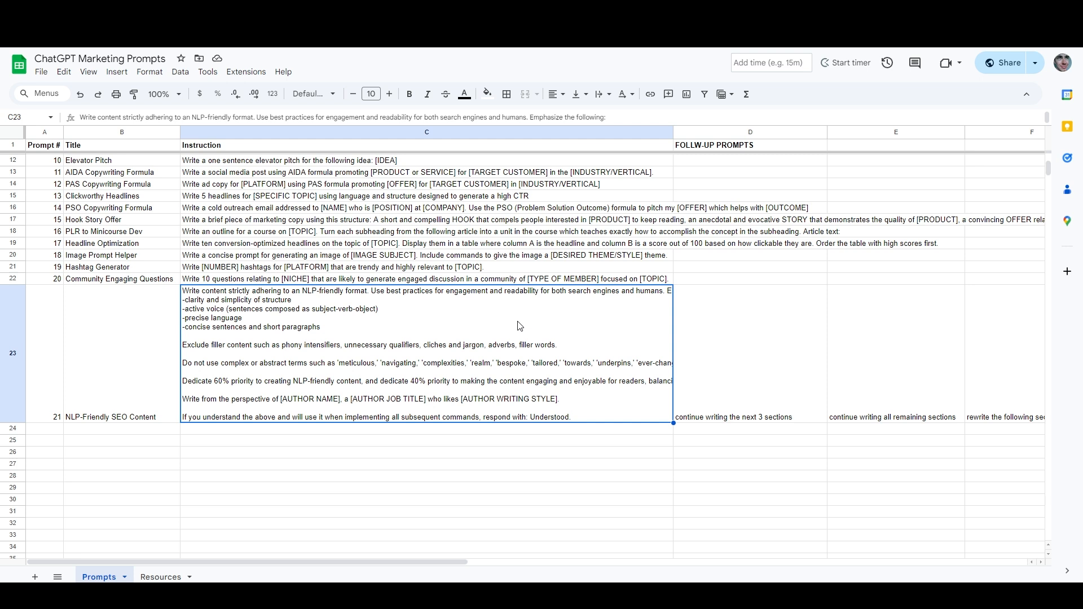
{"action": "mouse_move", "coordinate": [480, 354]}
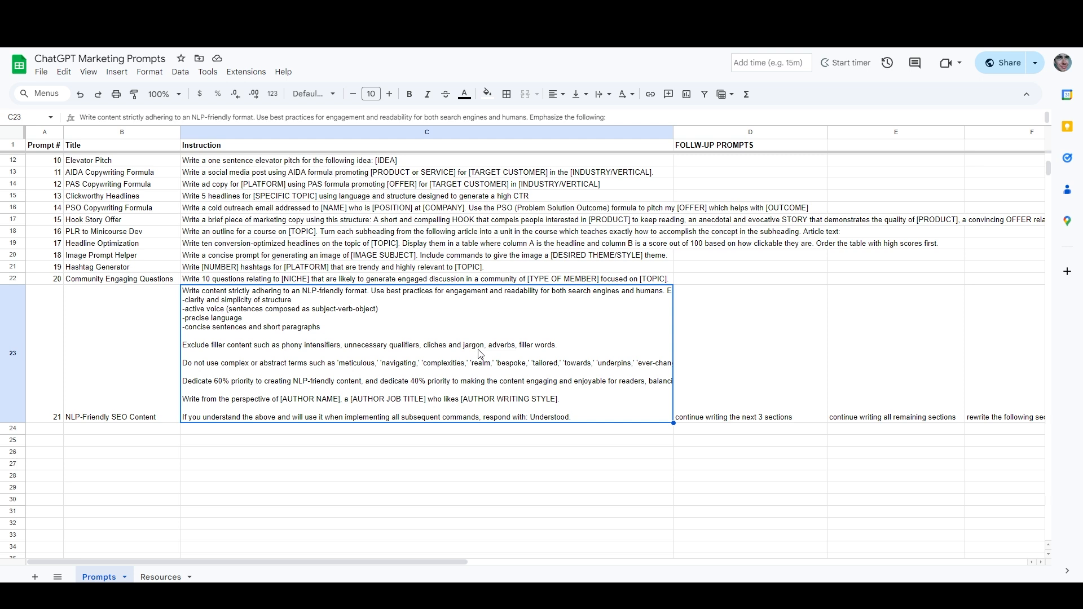
{"action": "mouse_move", "coordinate": [425, 360]}
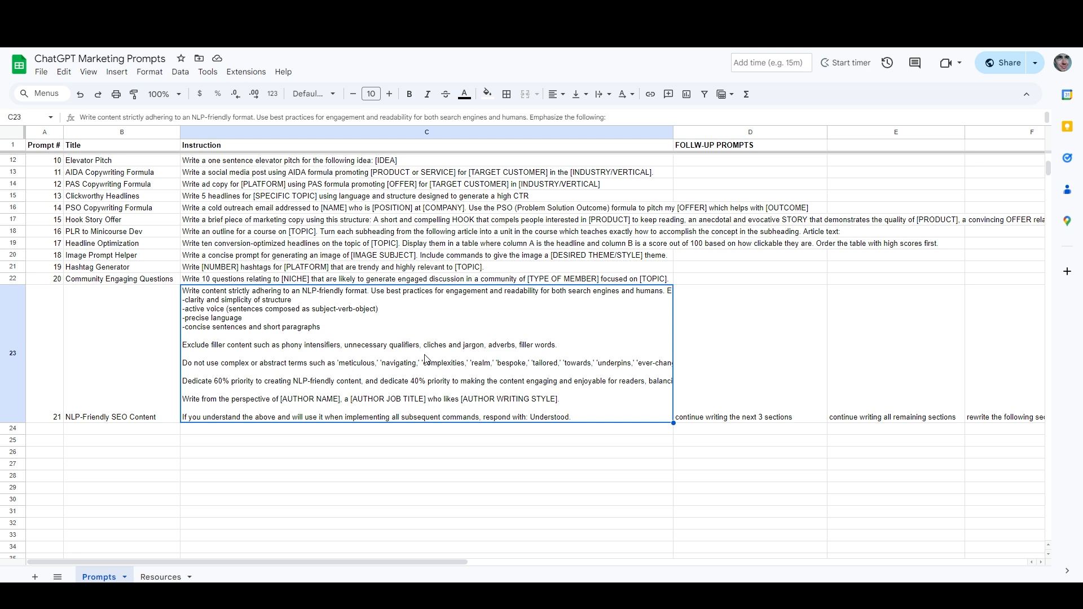
{"action": "mouse_move", "coordinate": [354, 317]}
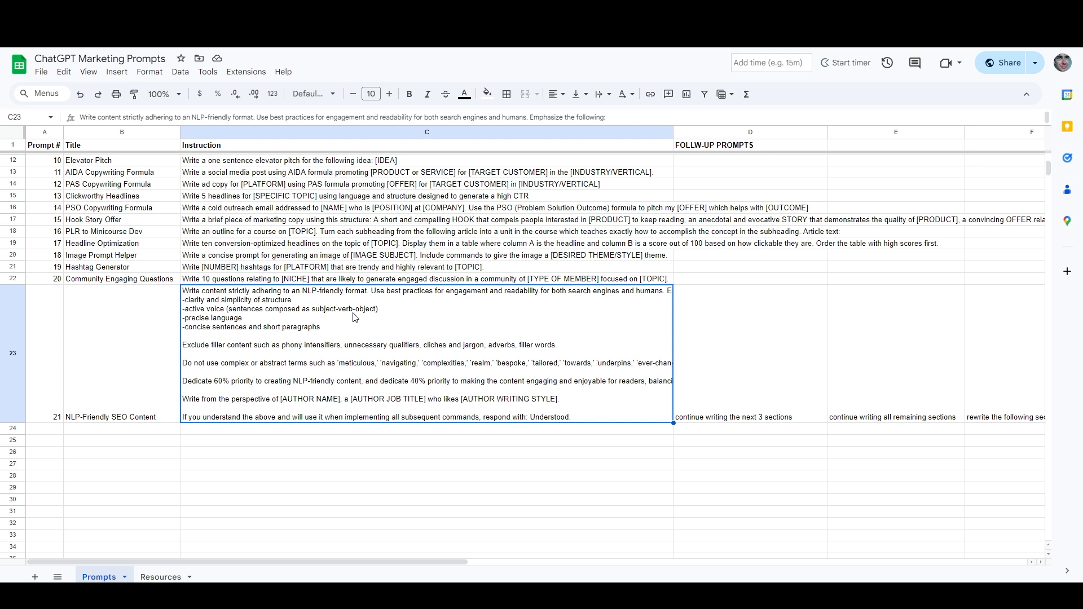
{"action": "mouse_move", "coordinate": [307, 346]}
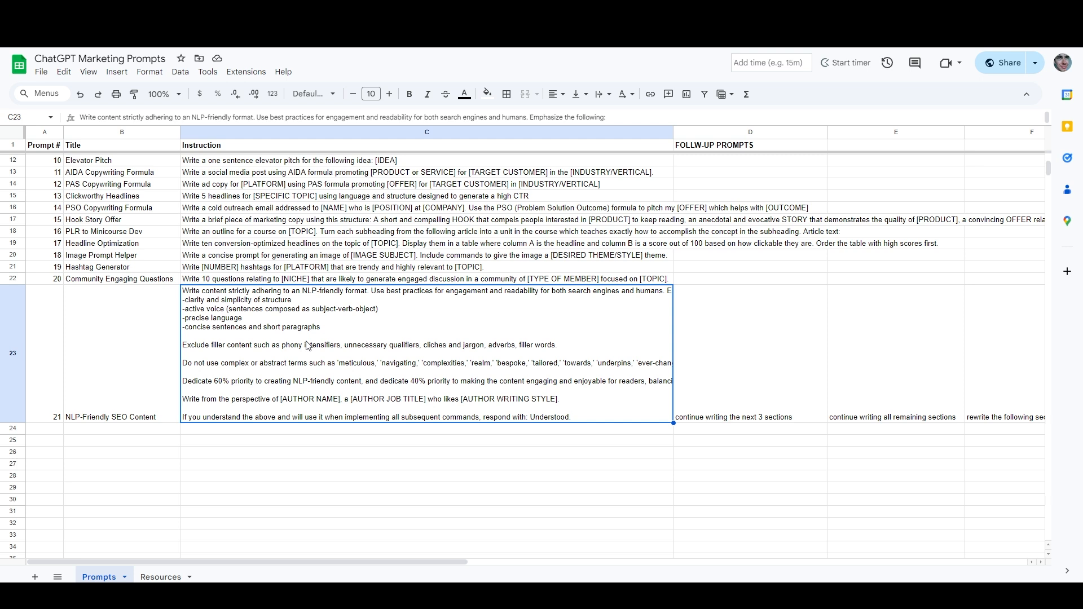
{"action": "mouse_move", "coordinate": [356, 345]}
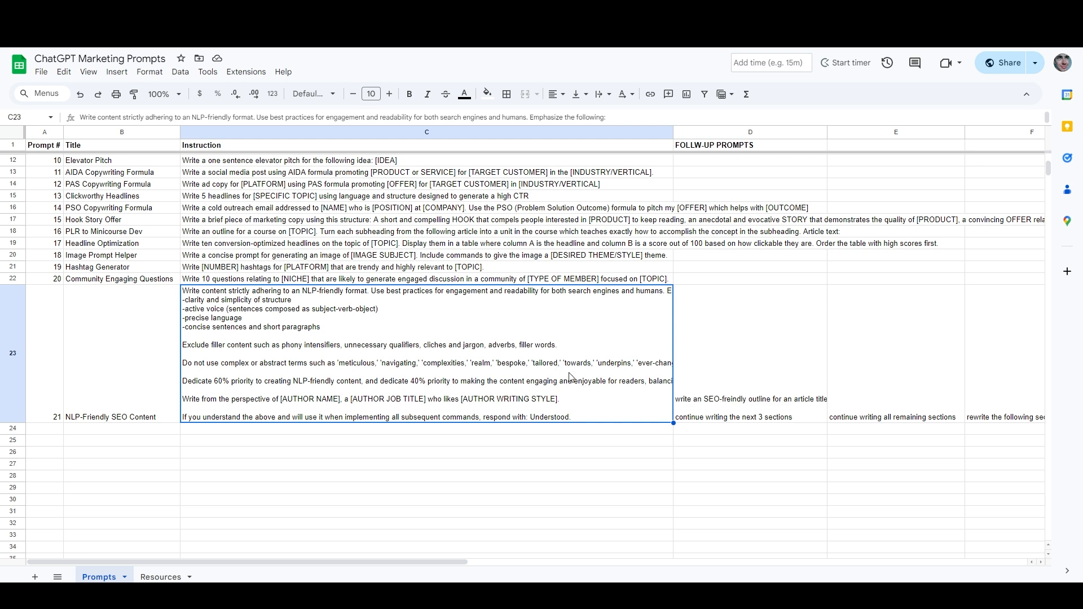
{"action": "mouse_move", "coordinate": [756, 387]}
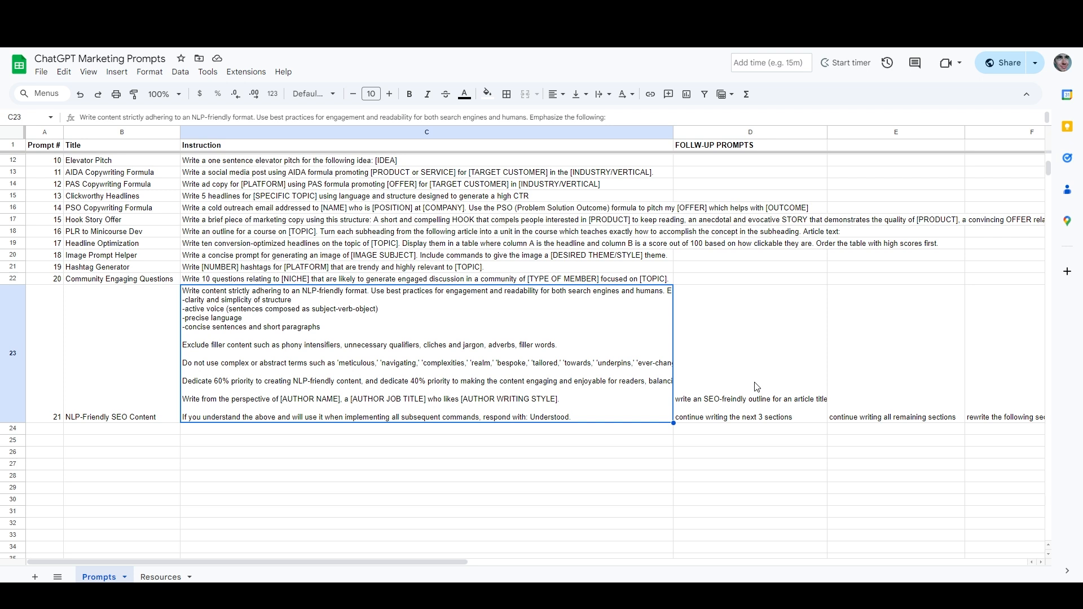
{"action": "mouse_move", "coordinate": [756, 362]}
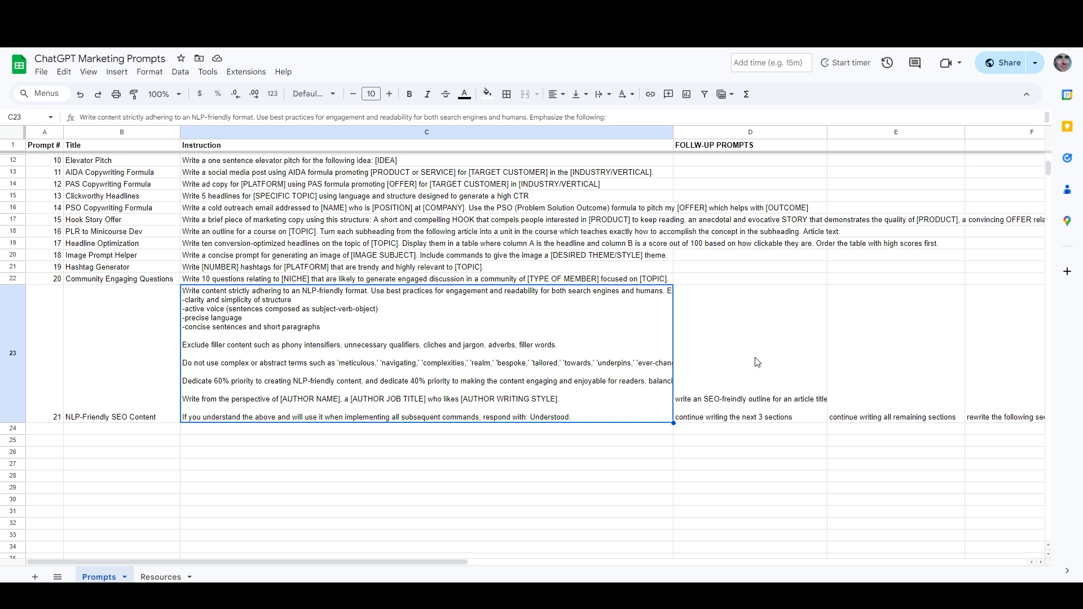
Select cell F23 to show the article-outline and 'Write [SECTIONS TO WRITE]' follow-up prompts.
{"action": "left_click", "coordinate": [750, 352]}
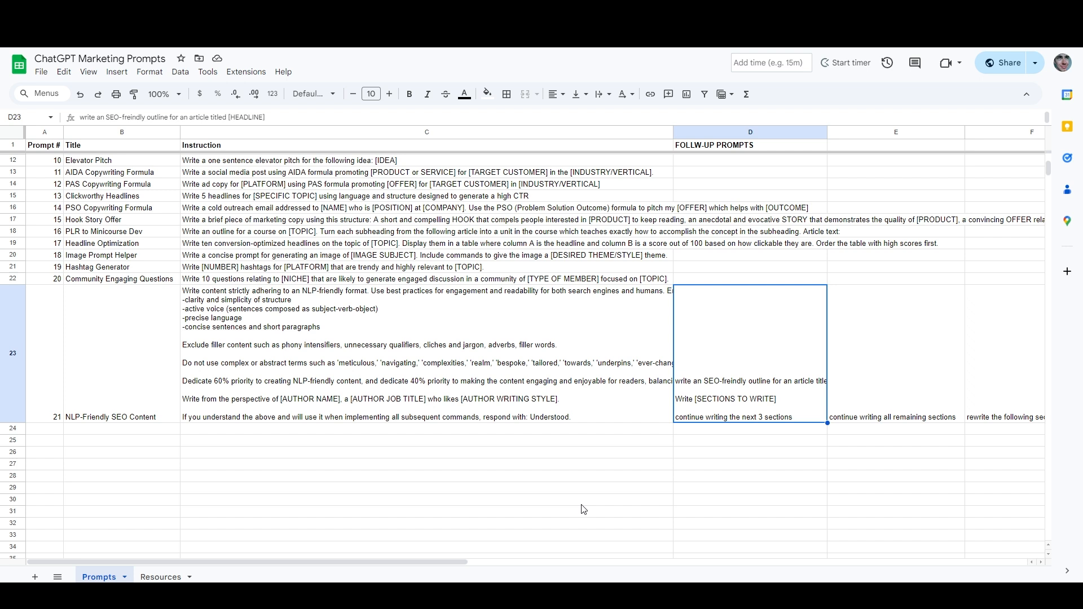
{"action": "mouse_move", "coordinate": [582, 515]}
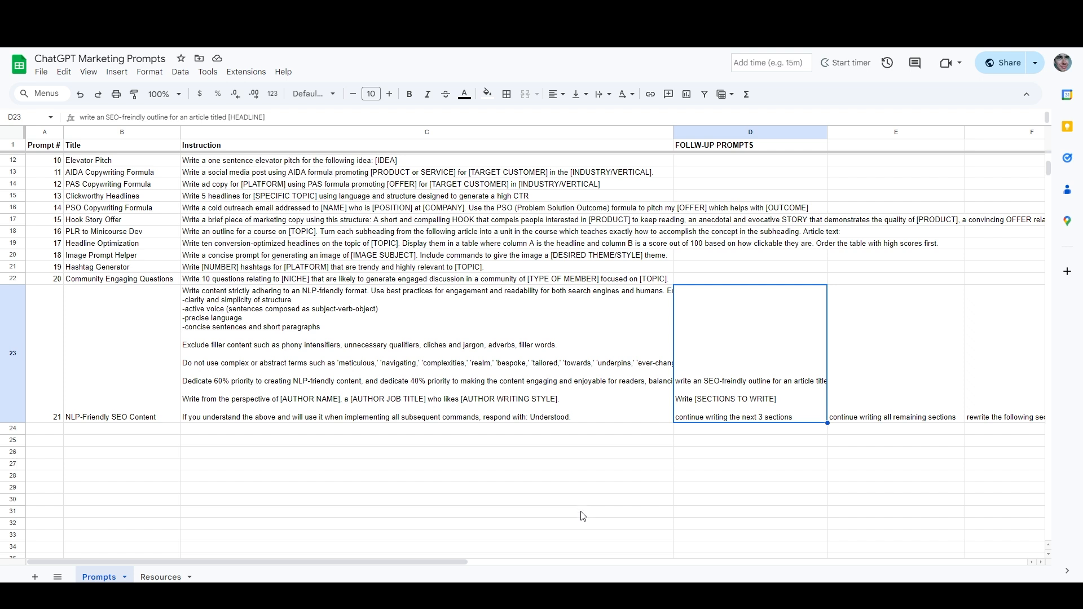
{"action": "mouse_move", "coordinate": [689, 481]}
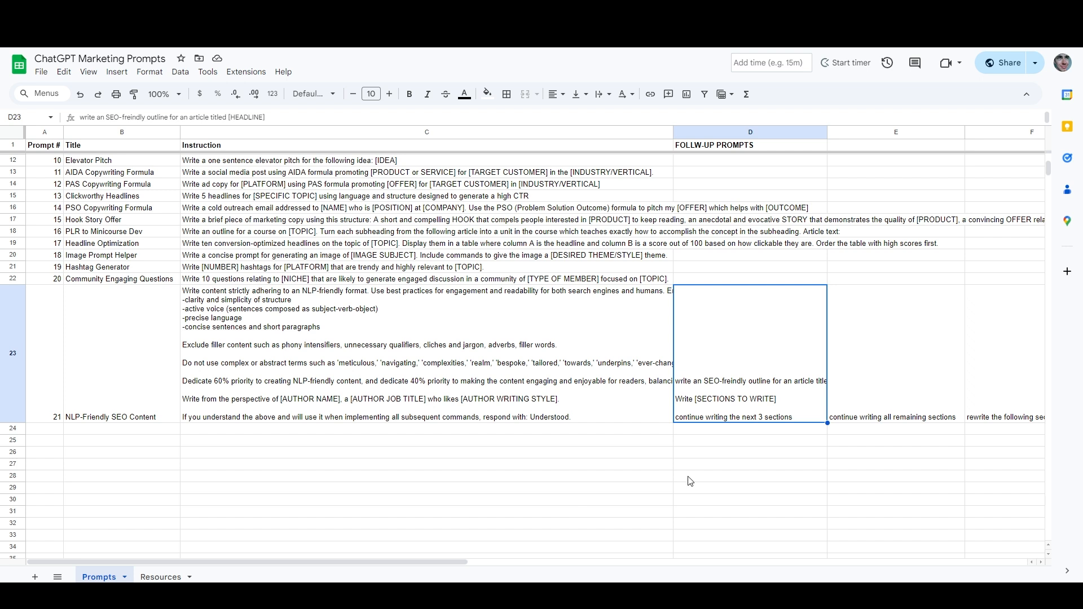
{"action": "mouse_move", "coordinate": [775, 397]}
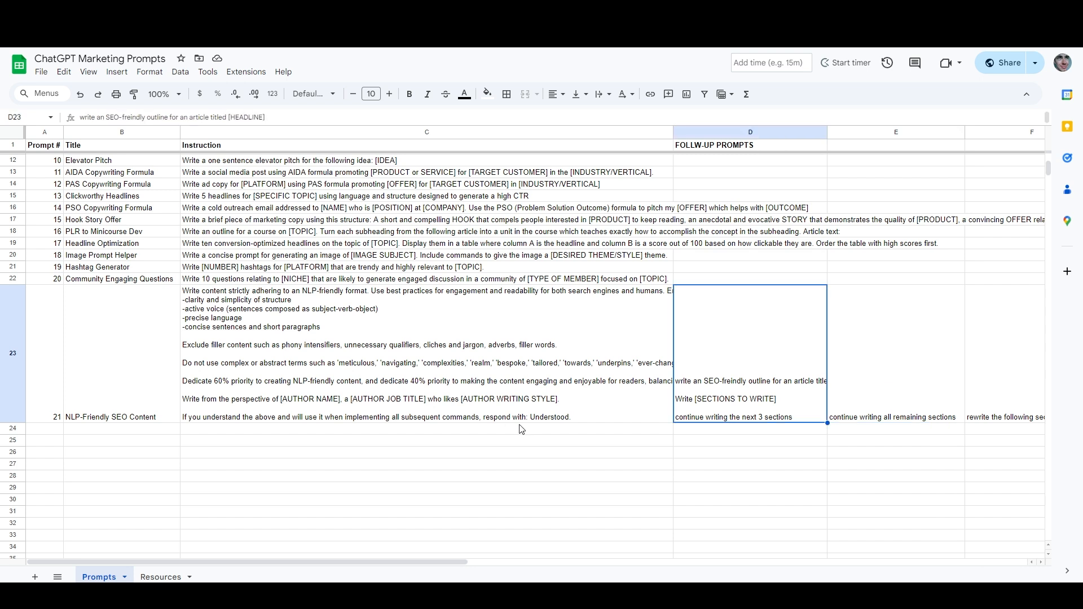
{"action": "mouse_move", "coordinate": [560, 436]}
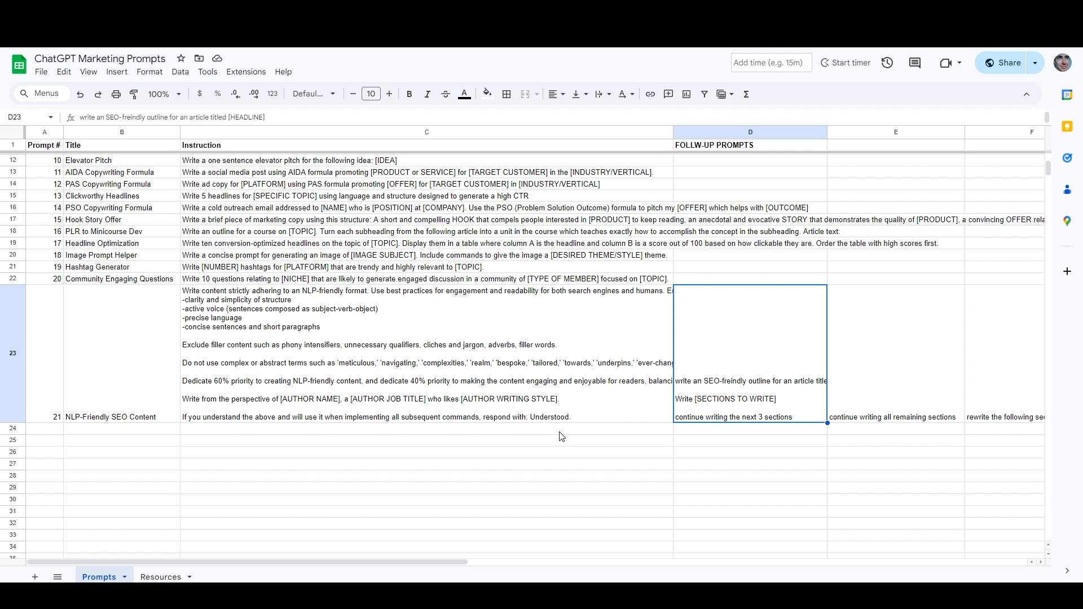
{"action": "mouse_move", "coordinate": [424, 553]}
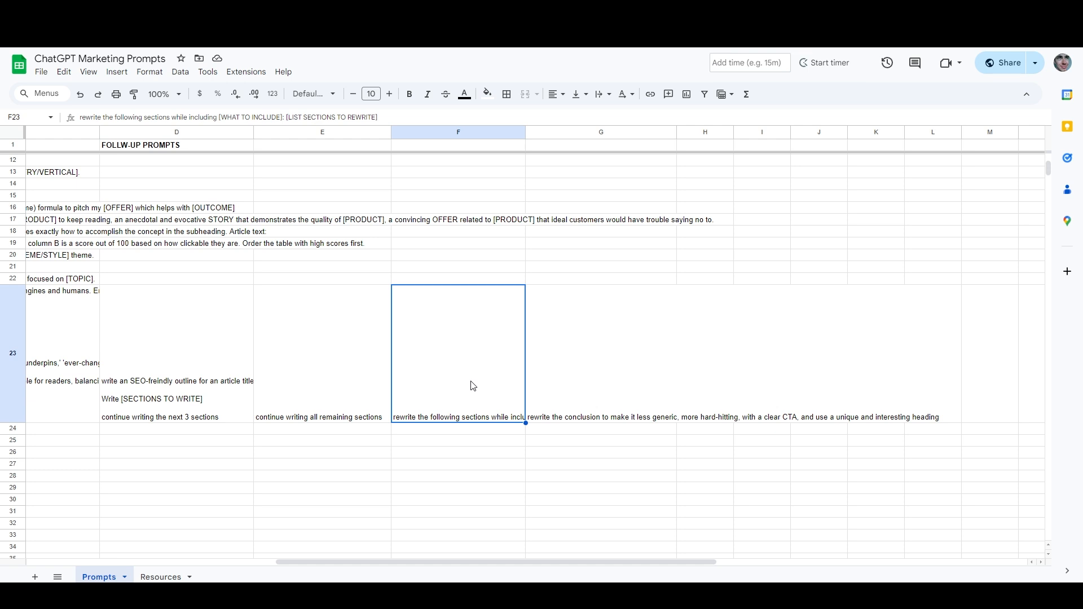
{"action": "left_click", "coordinate": [826, 62]}
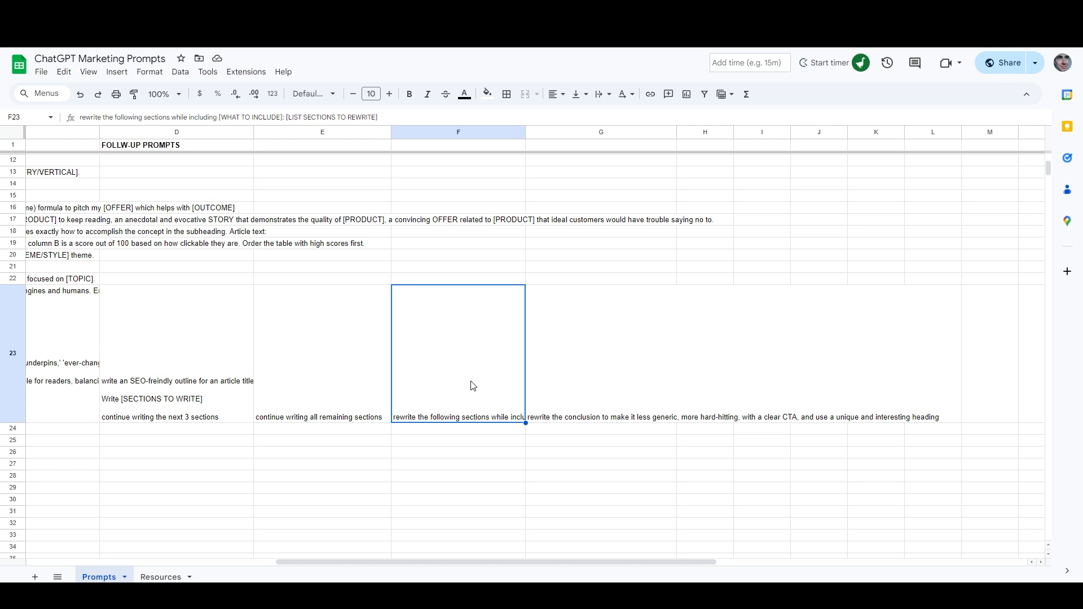
{"action": "mouse_move", "coordinate": [207, 58]}
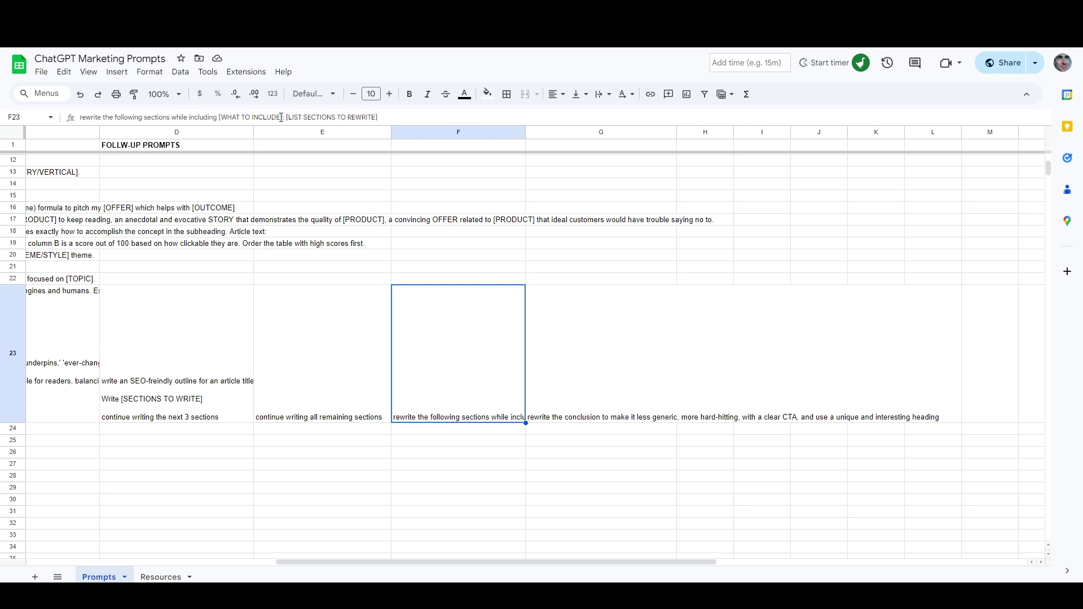
{"action": "mouse_move", "coordinate": [357, 117]}
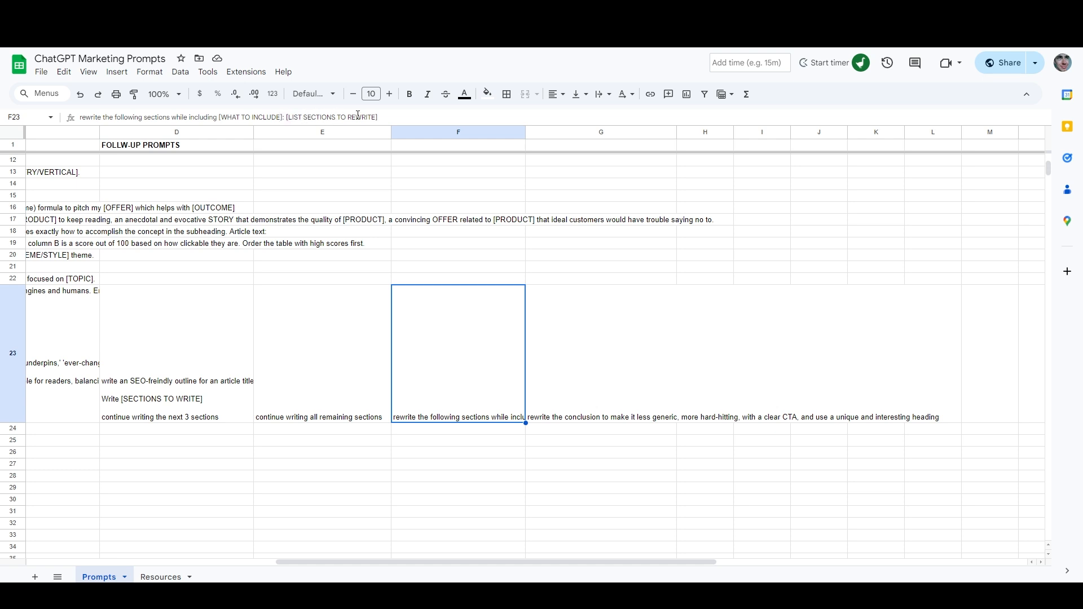
{"action": "mouse_move", "coordinate": [489, 363]}
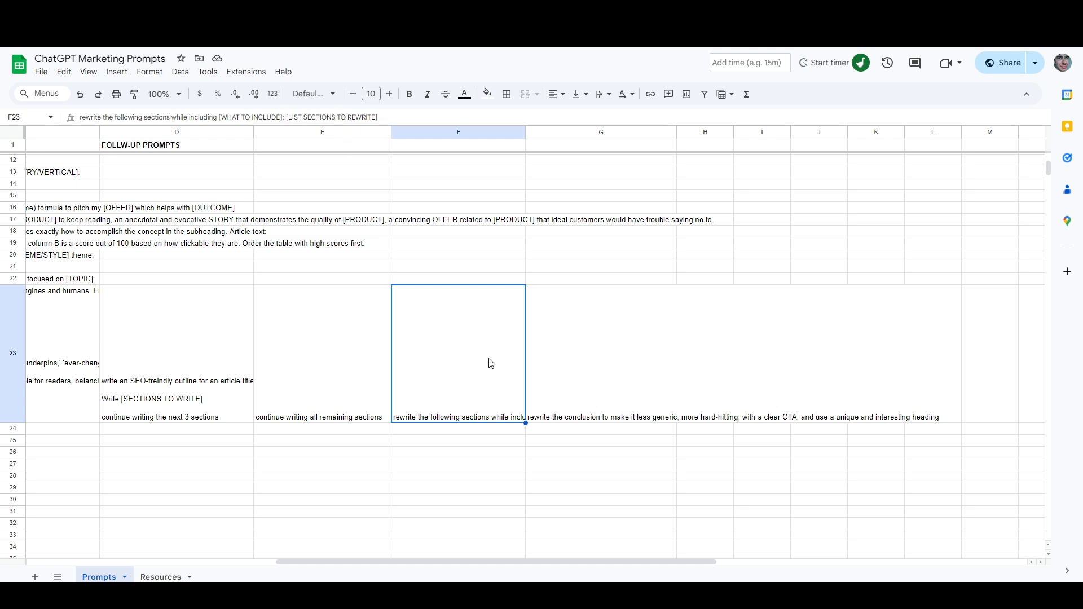
{"action": "left_click", "coordinate": [599, 353]}
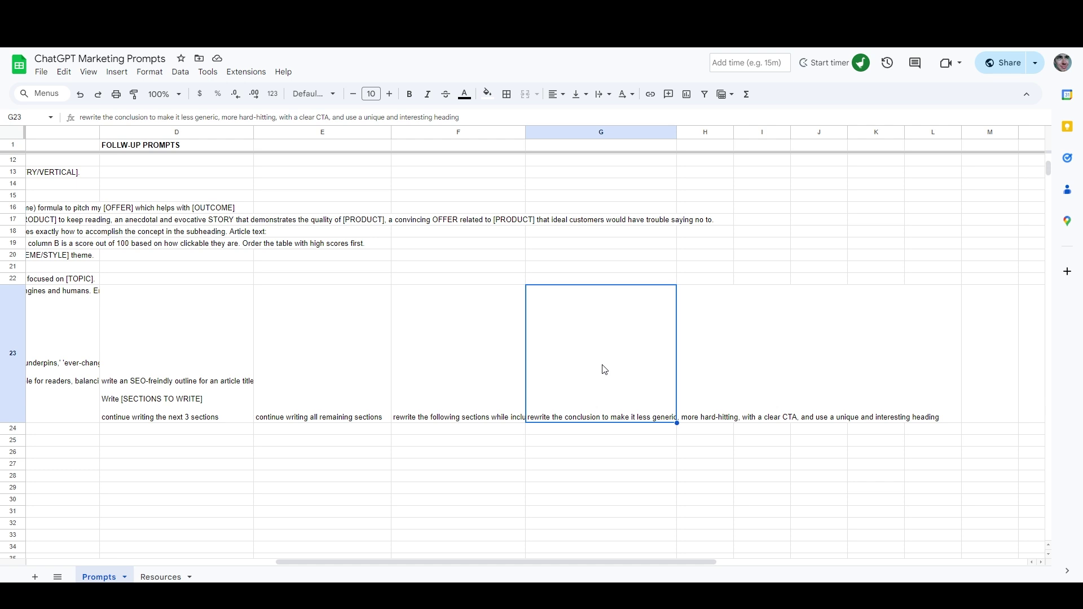
{"action": "mouse_move", "coordinate": [471, 326]}
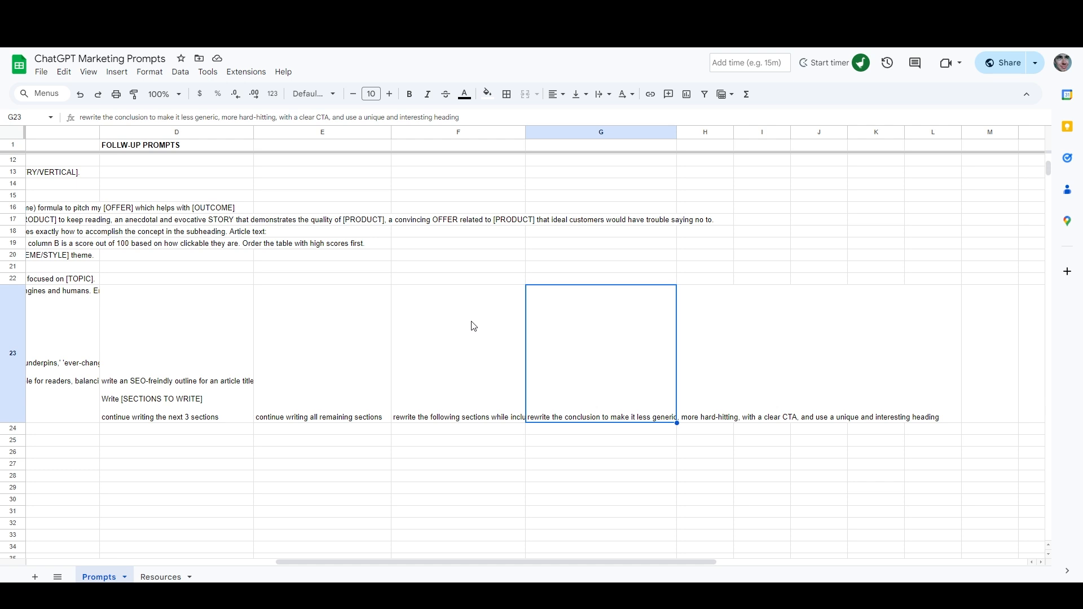
{"action": "mouse_move", "coordinate": [585, 359]}
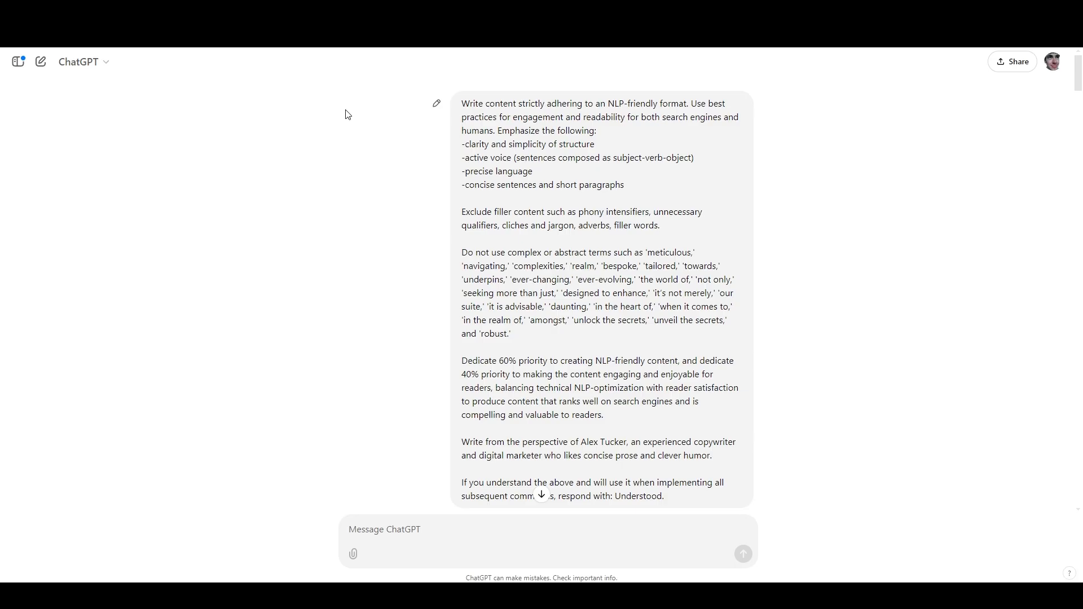
{"action": "mouse_move", "coordinate": [339, 191]}
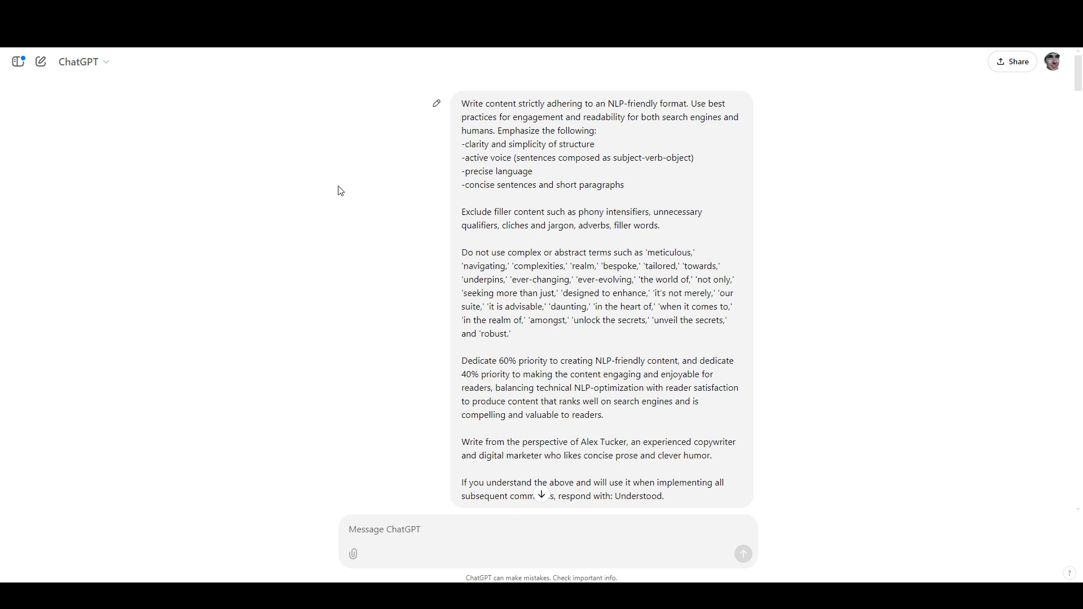
{"action": "mouse_move", "coordinate": [327, 204]}
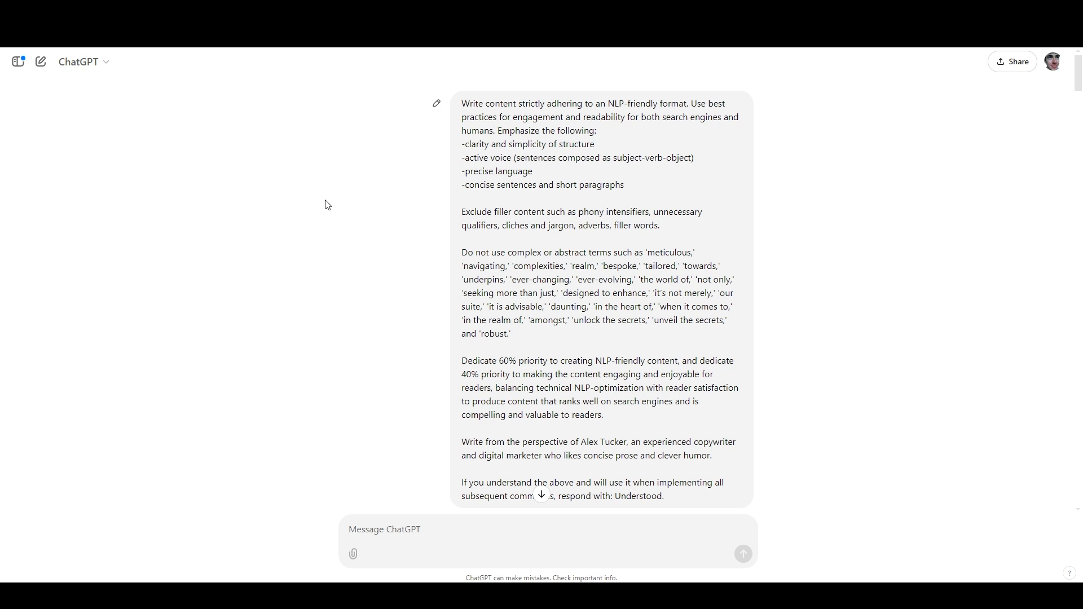
{"action": "mouse_move", "coordinate": [299, 264]}
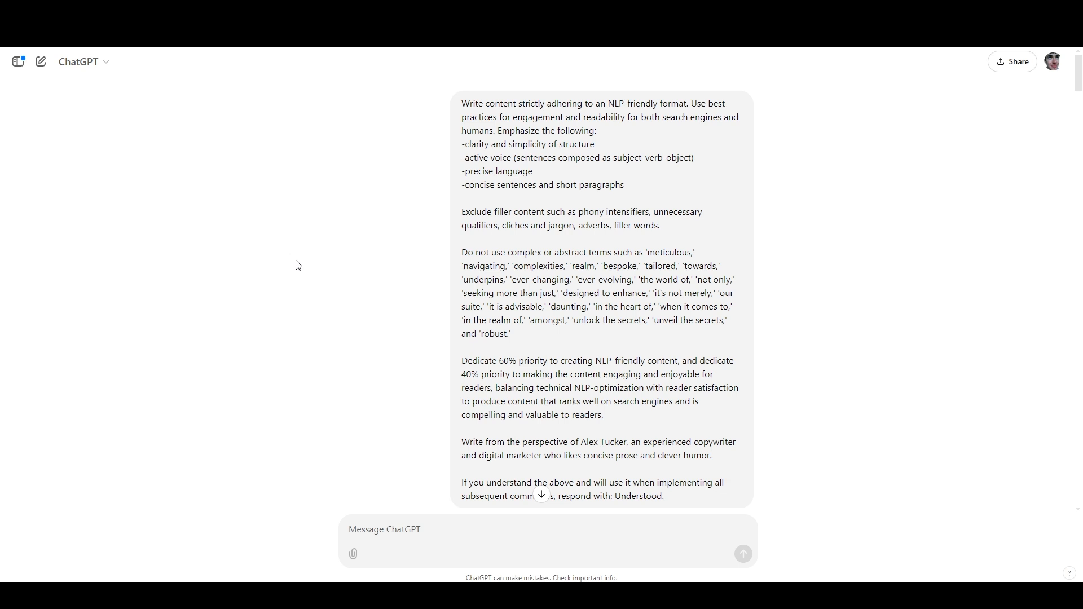
{"action": "mouse_move", "coordinate": [329, 305]}
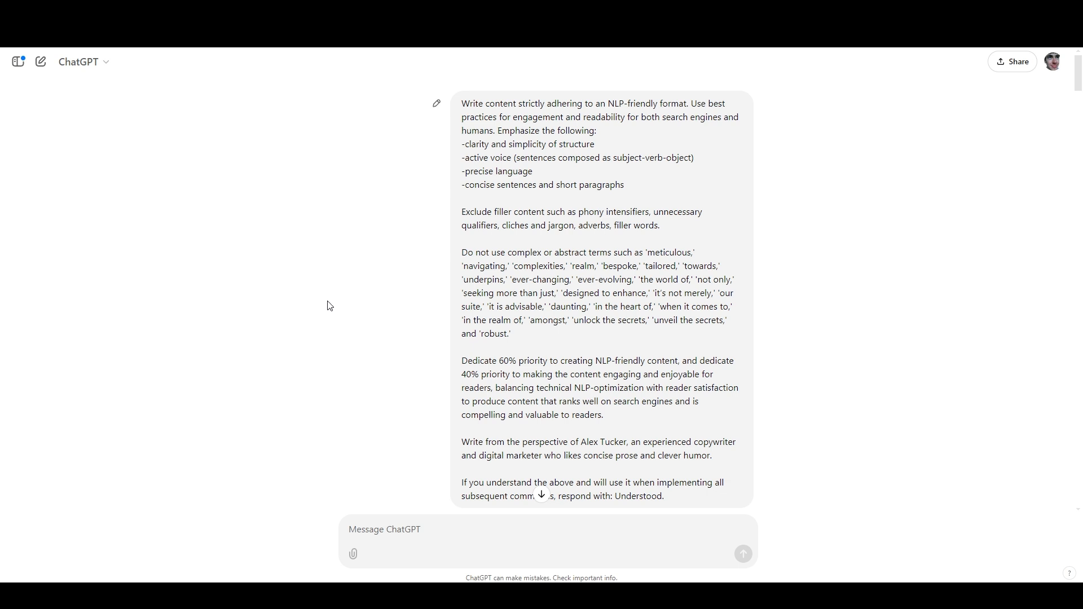
{"action": "mouse_move", "coordinate": [487, 179]}
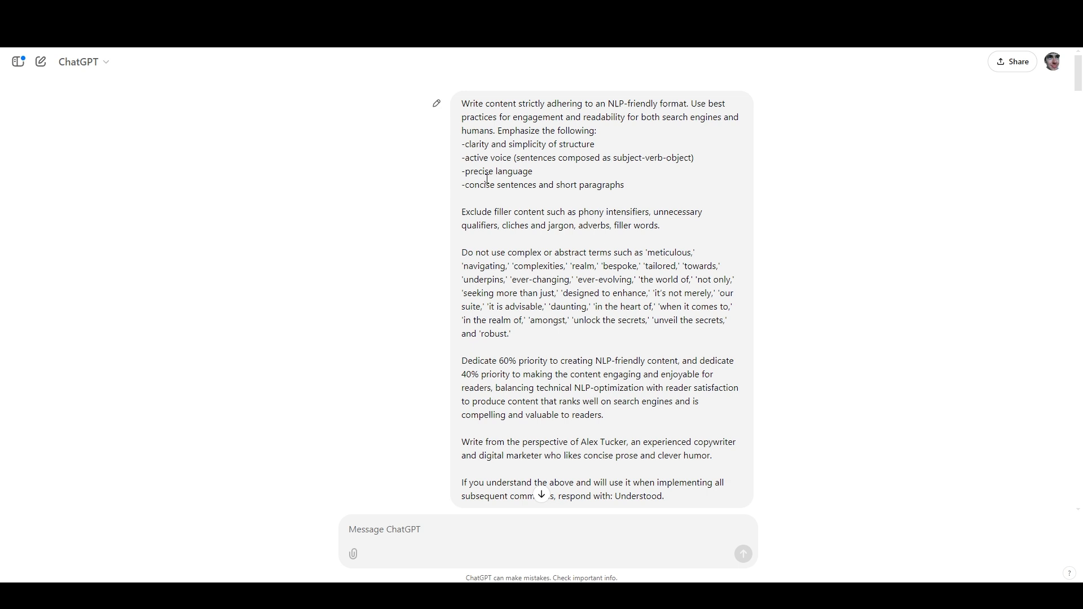
Scroll through the Dream 100 outline, introduction and 'What Is the Dream 100 Strategy?' section.
{"action": "scroll", "scroll_direction": "down", "scroll_amount": 3}
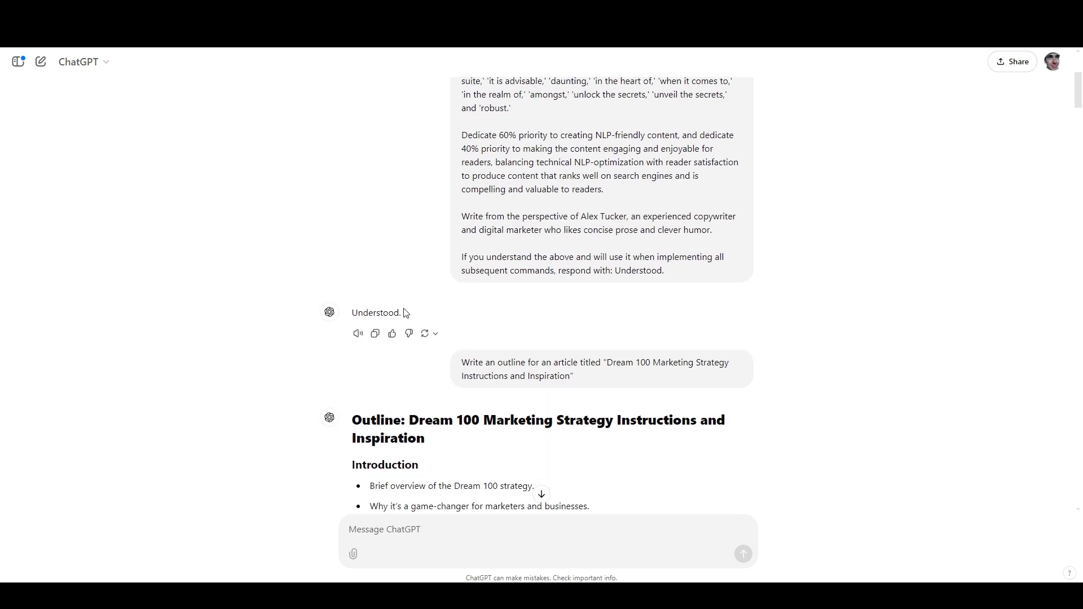
{"action": "mouse_move", "coordinate": [494, 329]}
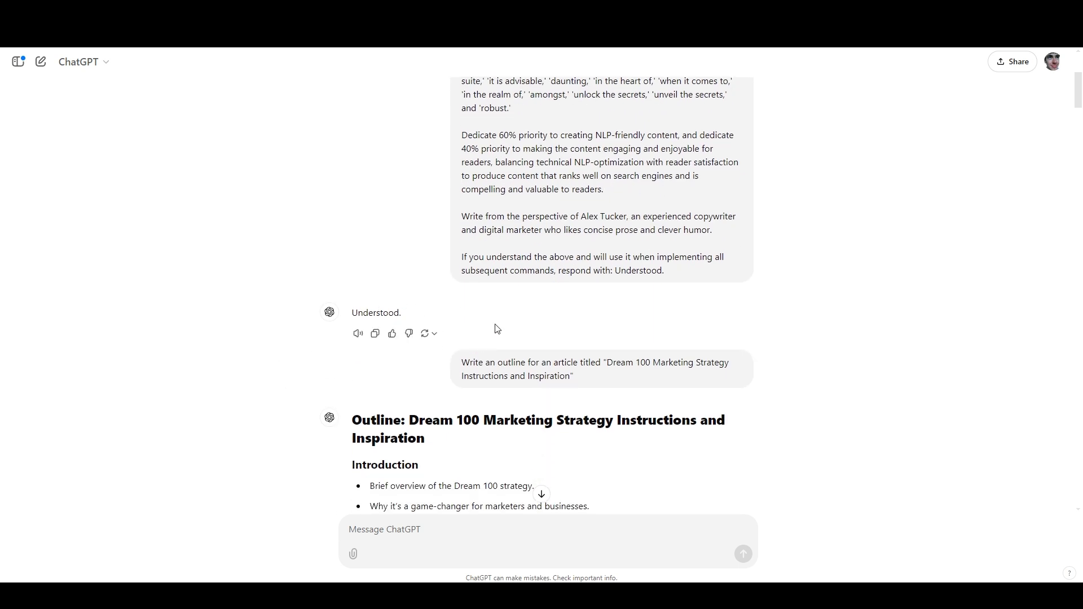
{"action": "mouse_move", "coordinate": [753, 362]}
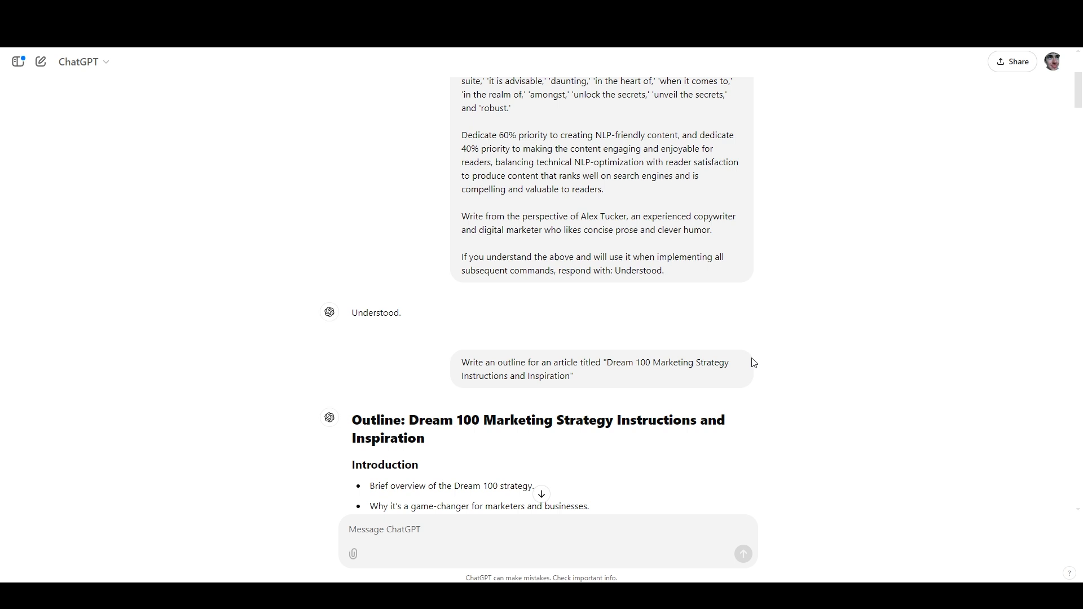
{"action": "mouse_move", "coordinate": [661, 372]}
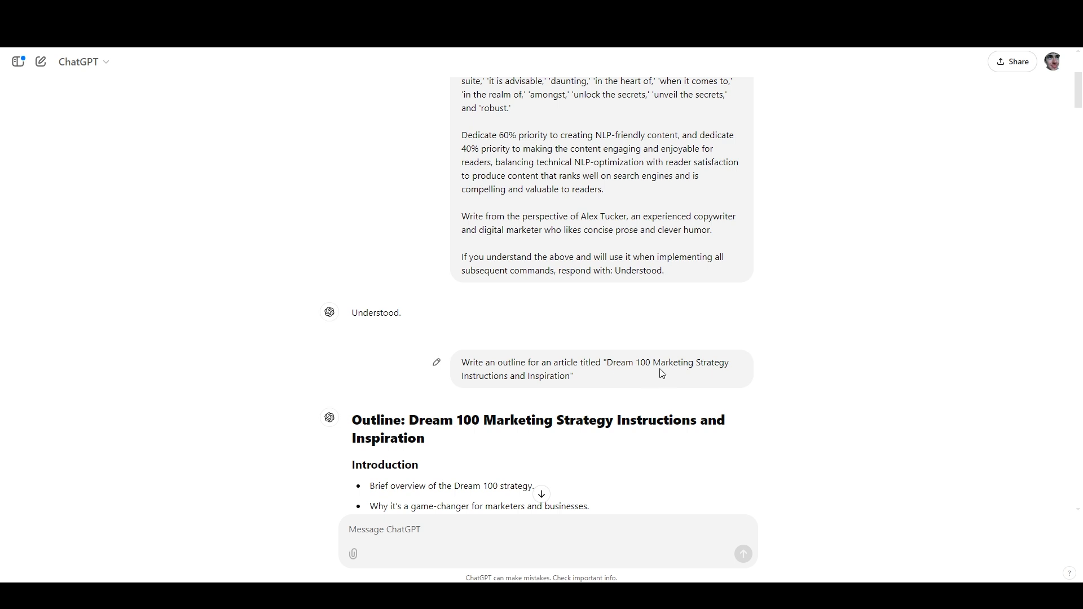
{"action": "scroll", "scroll_direction": "down", "scroll_amount": 3}
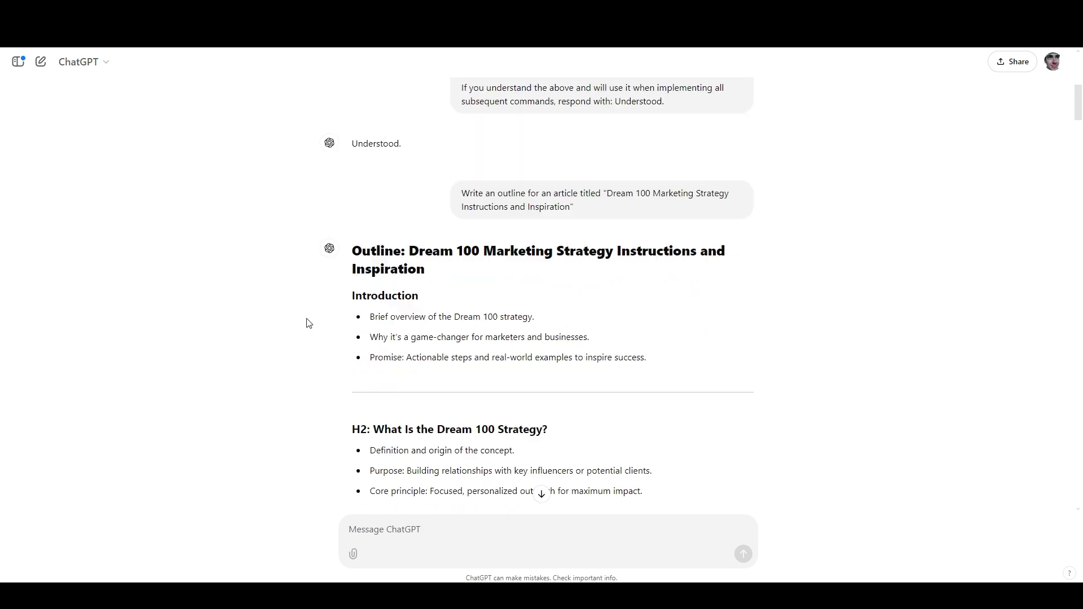
{"action": "scroll", "scroll_direction": "down", "scroll_amount": 3}
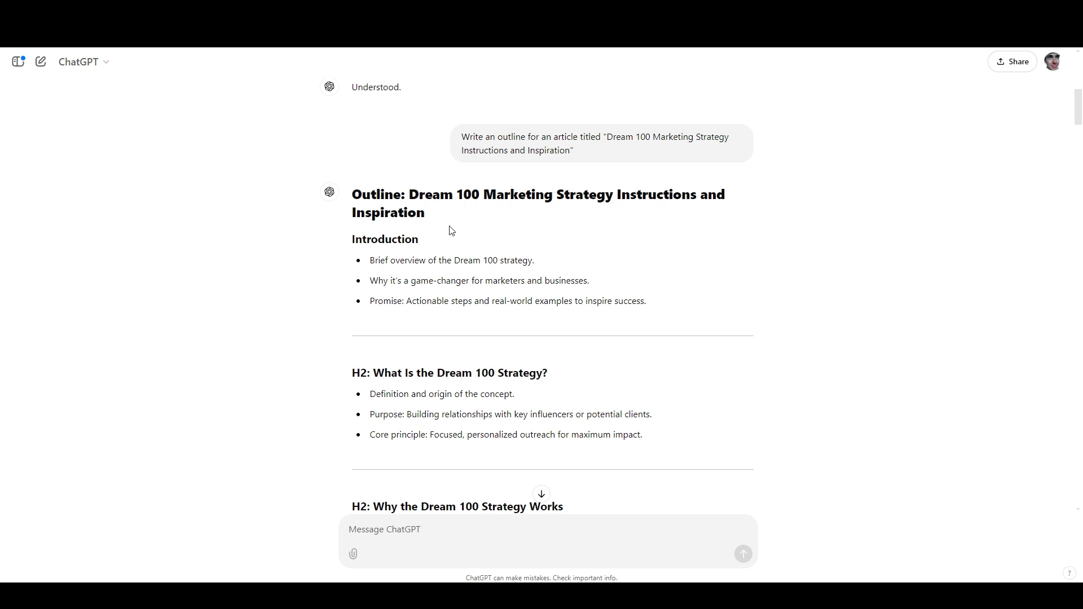
{"action": "scroll", "scroll_direction": "down", "scroll_amount": 3}
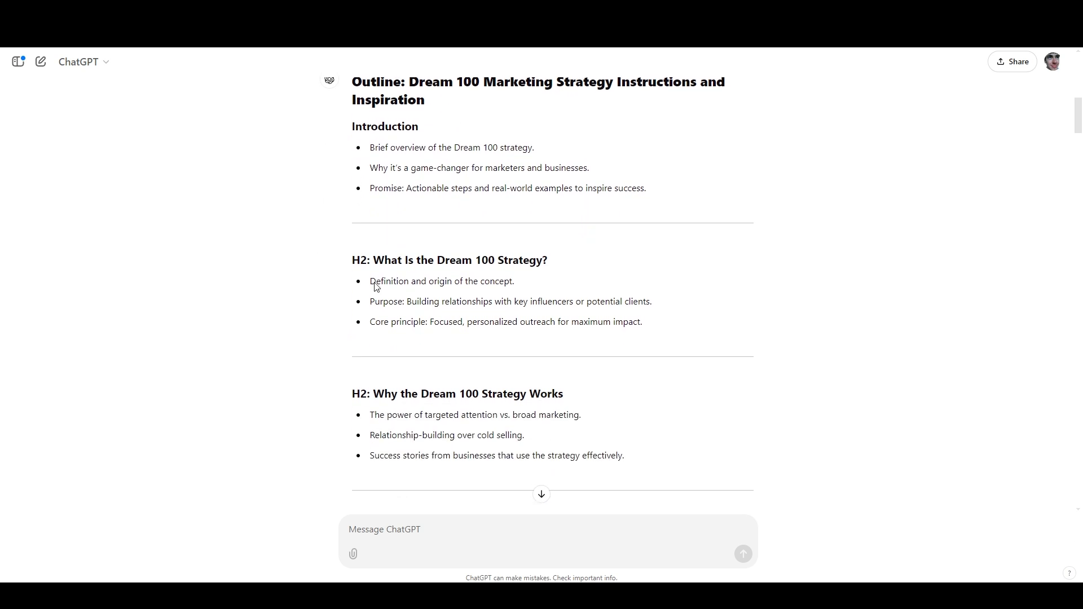
{"action": "scroll", "scroll_direction": "down", "scroll_amount": 3}
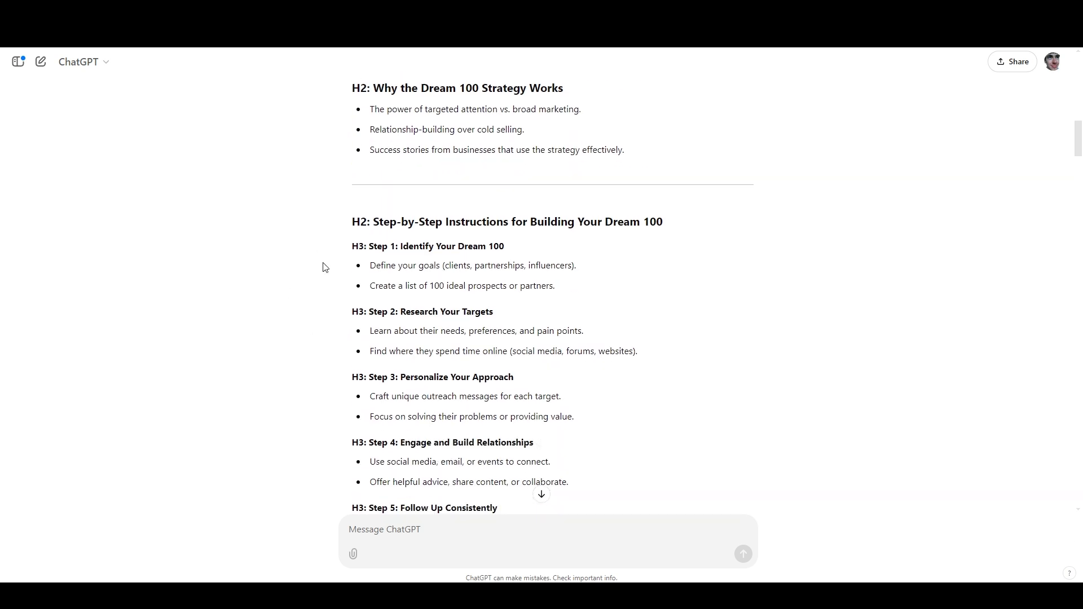
{"action": "scroll", "scroll_direction": "down", "scroll_amount": 3}
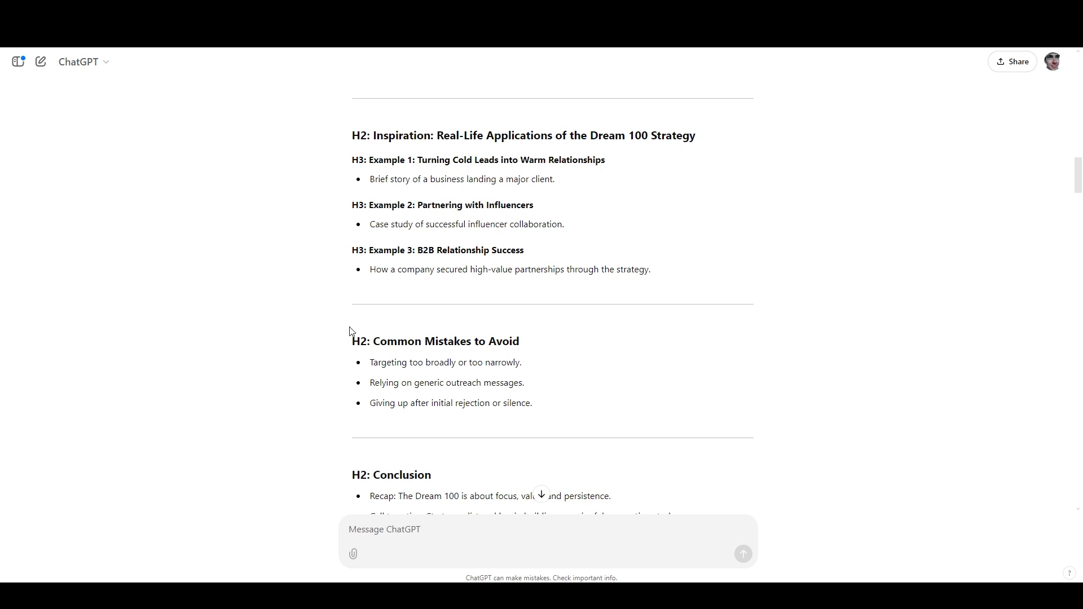
{"action": "scroll", "scroll_direction": "down", "scroll_amount": 3}
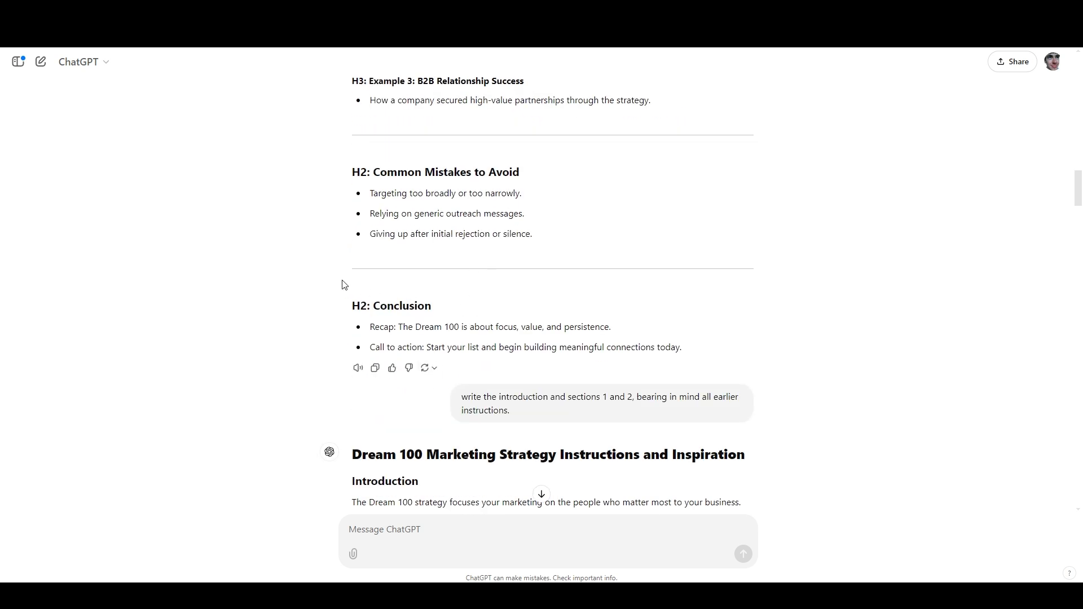
{"action": "scroll", "scroll_direction": "down", "scroll_amount": 3}
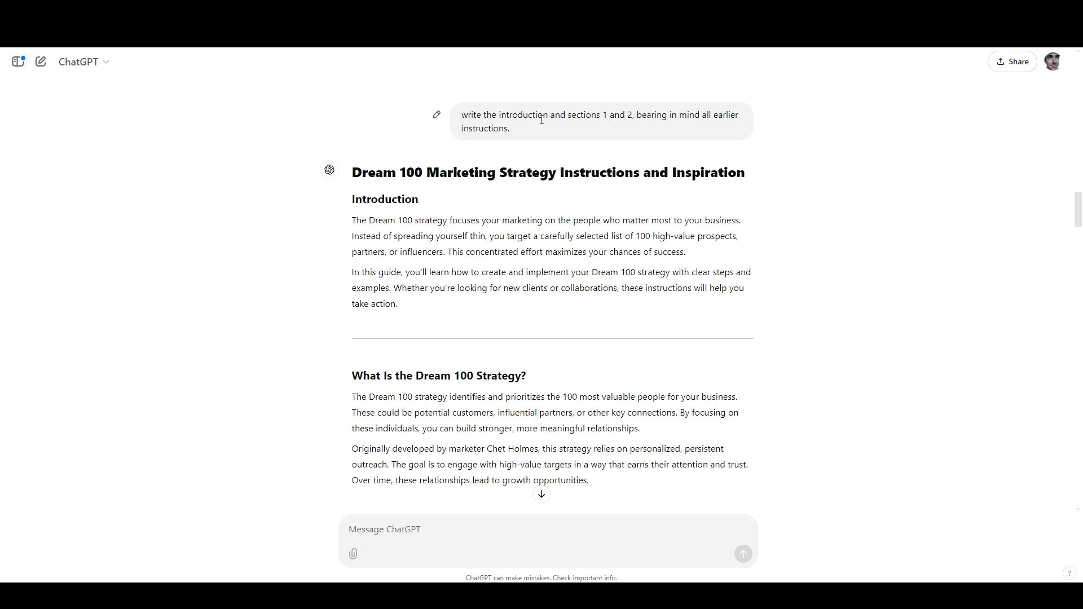
{"action": "mouse_move", "coordinate": [529, 130]}
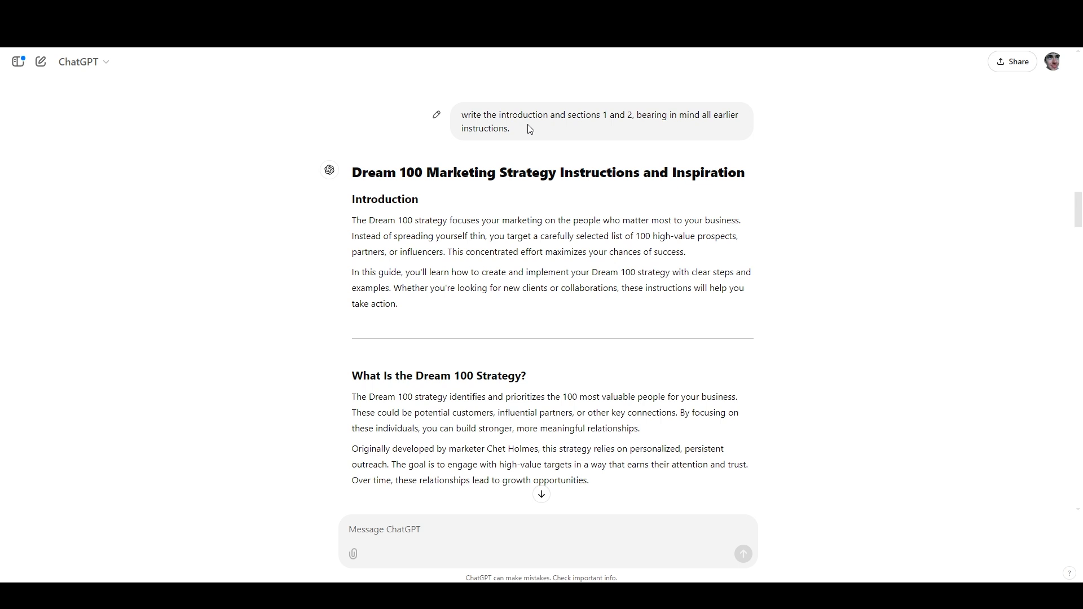
{"action": "scroll", "scroll_direction": "down", "scroll_amount": 3}
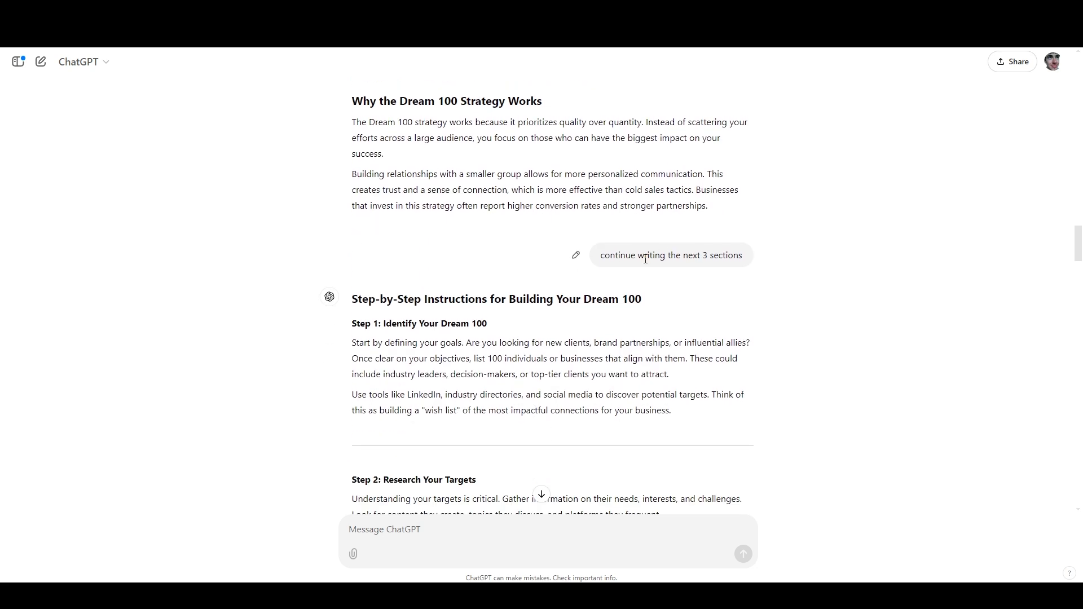
{"action": "scroll", "scroll_direction": "down", "scroll_amount": 3}
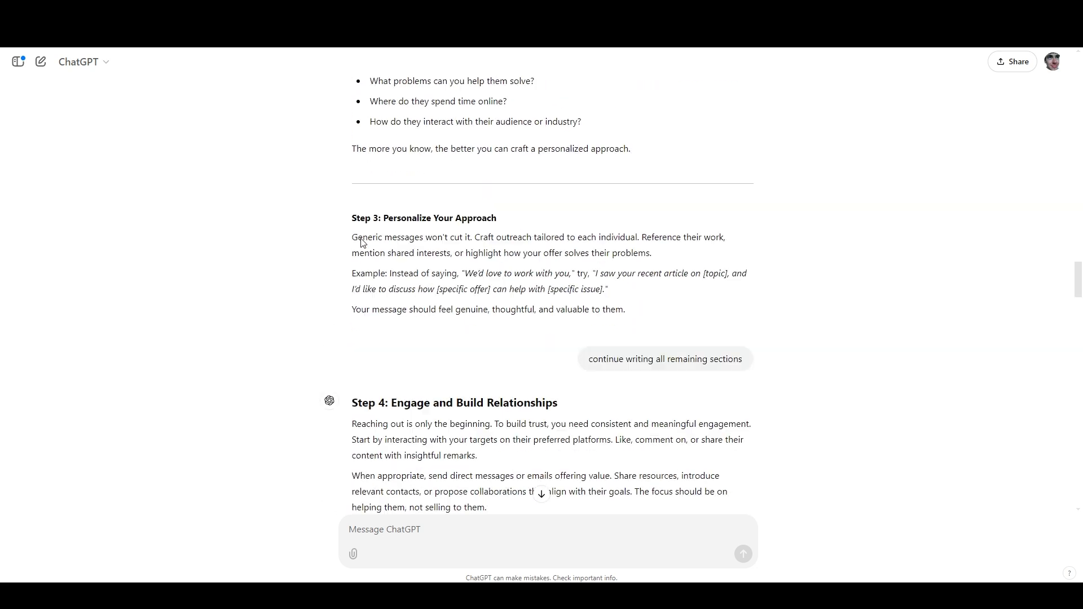
{"action": "scroll", "scroll_direction": "down", "scroll_amount": 3}
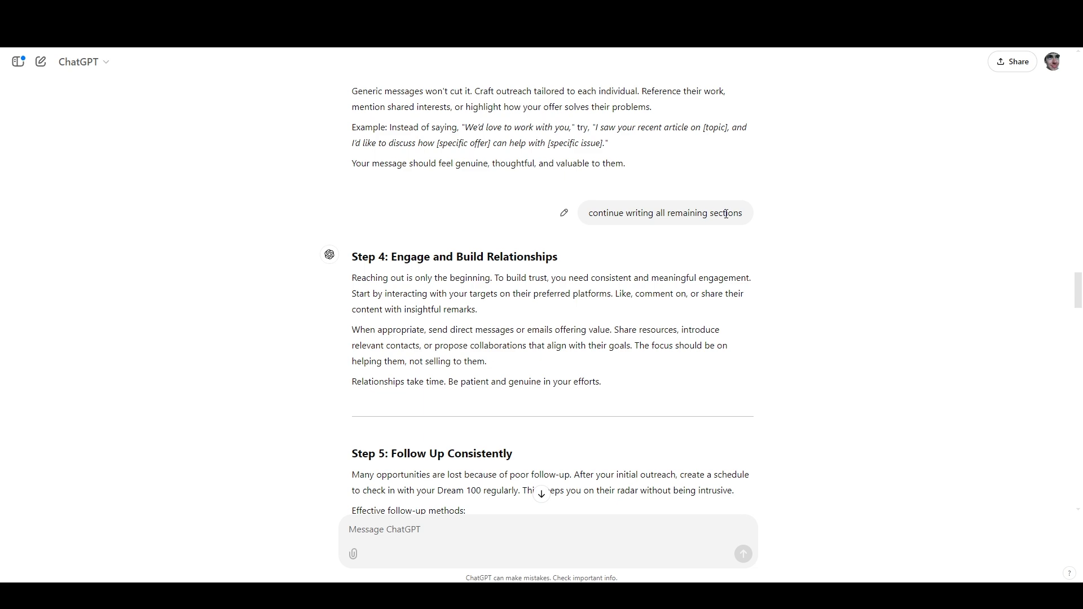
{"action": "scroll", "scroll_direction": "down", "scroll_amount": 3}
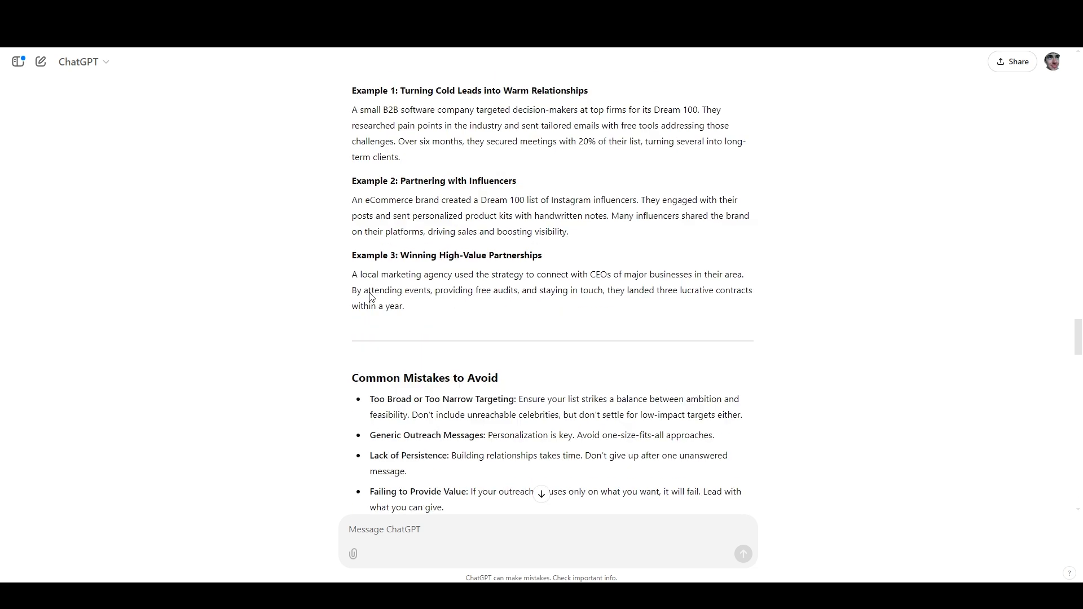
{"action": "scroll", "scroll_direction": "down", "scroll_amount": 3}
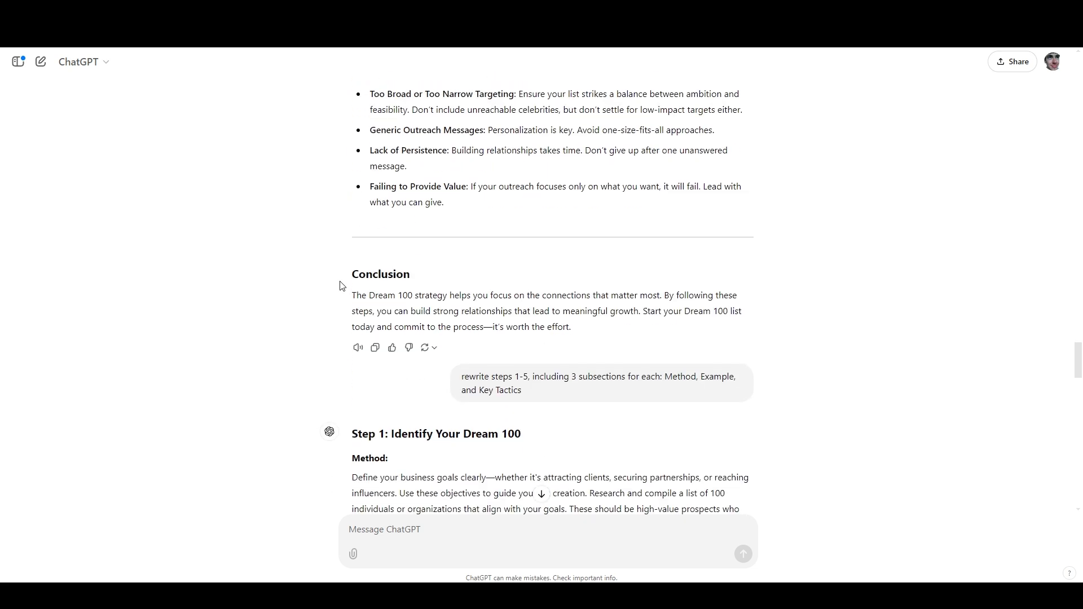
{"action": "scroll", "scroll_direction": "down", "scroll_amount": 3}
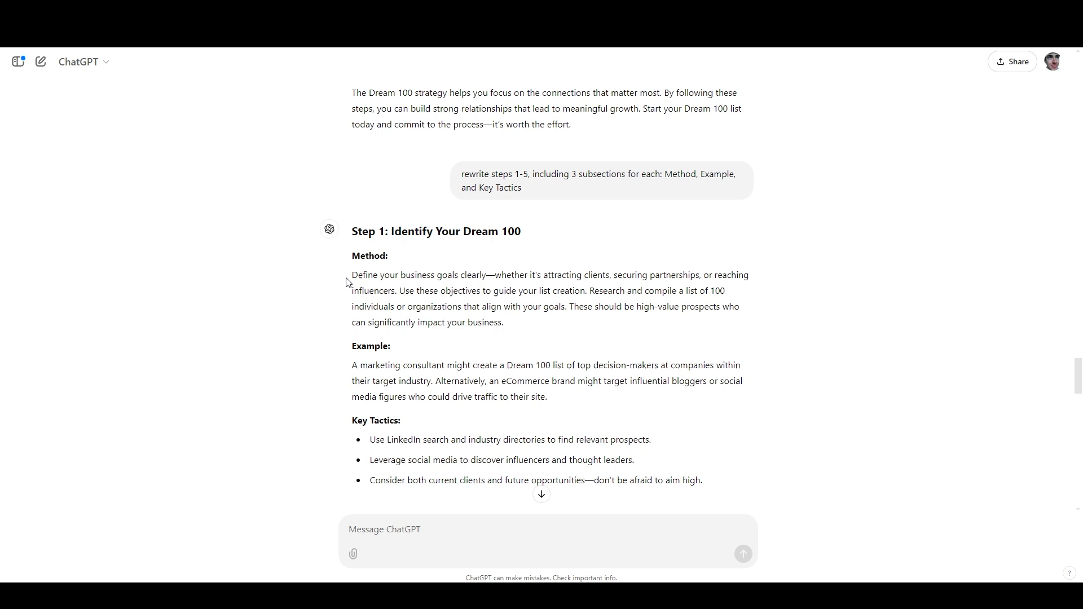
{"action": "mouse_move", "coordinate": [523, 192]}
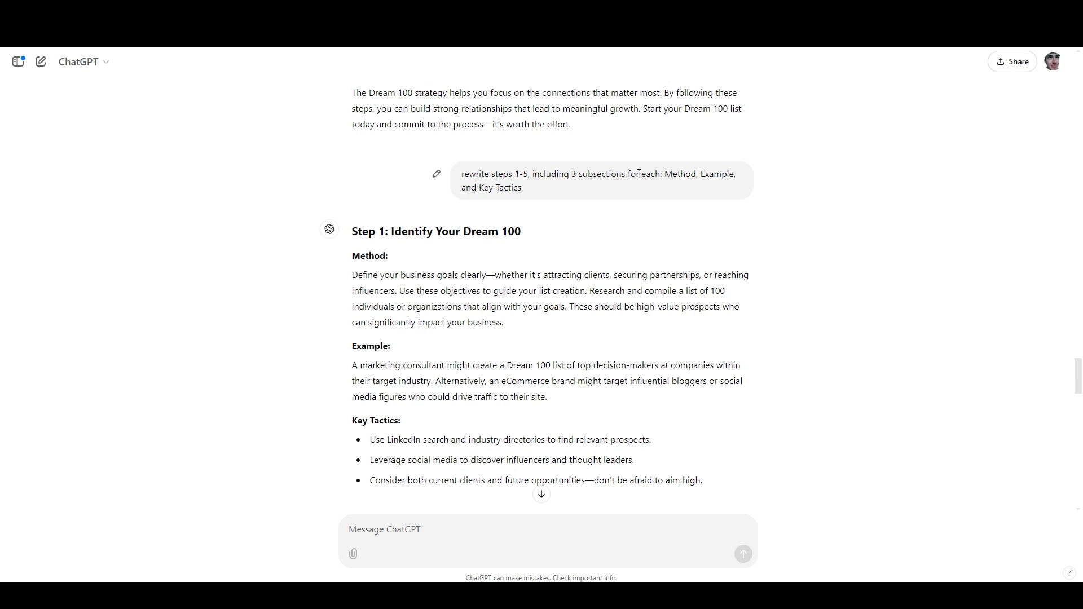
{"action": "mouse_move", "coordinate": [492, 188]}
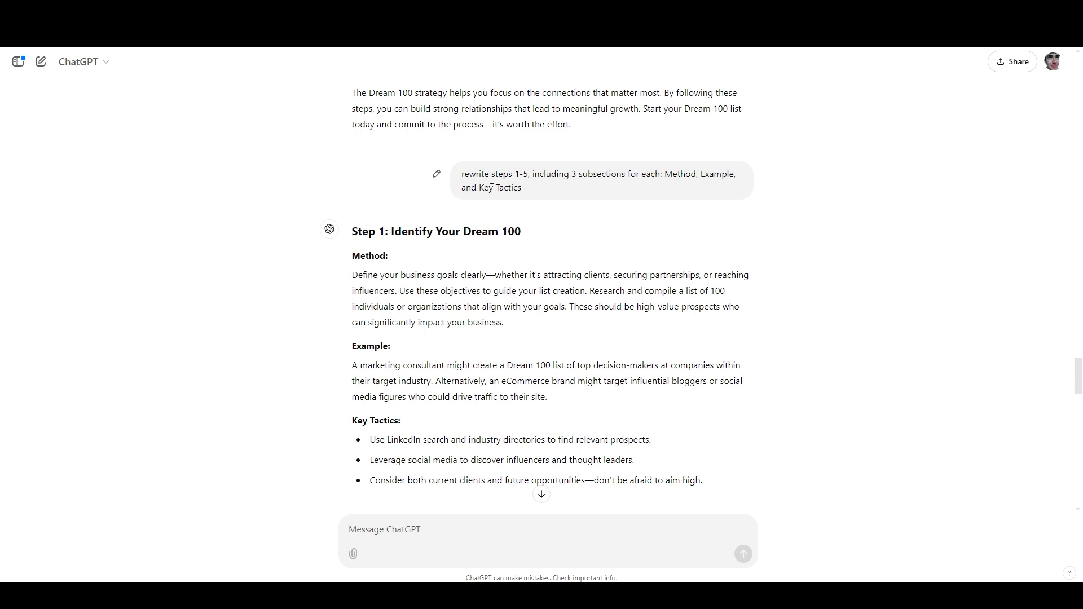
{"action": "scroll", "scroll_direction": "down", "scroll_amount": 3}
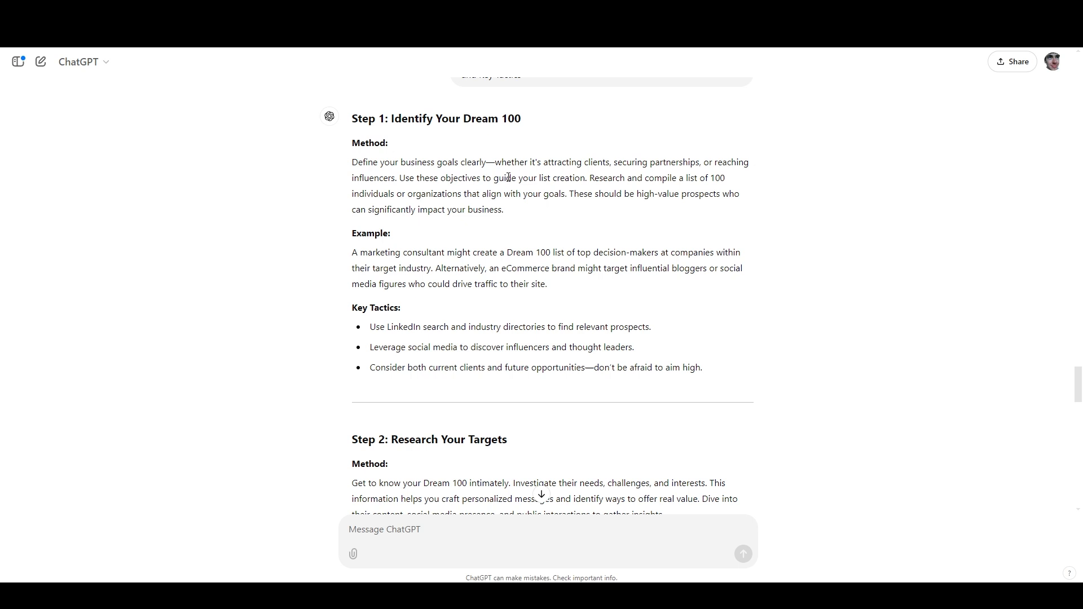
{"action": "mouse_move", "coordinate": [407, 148]}
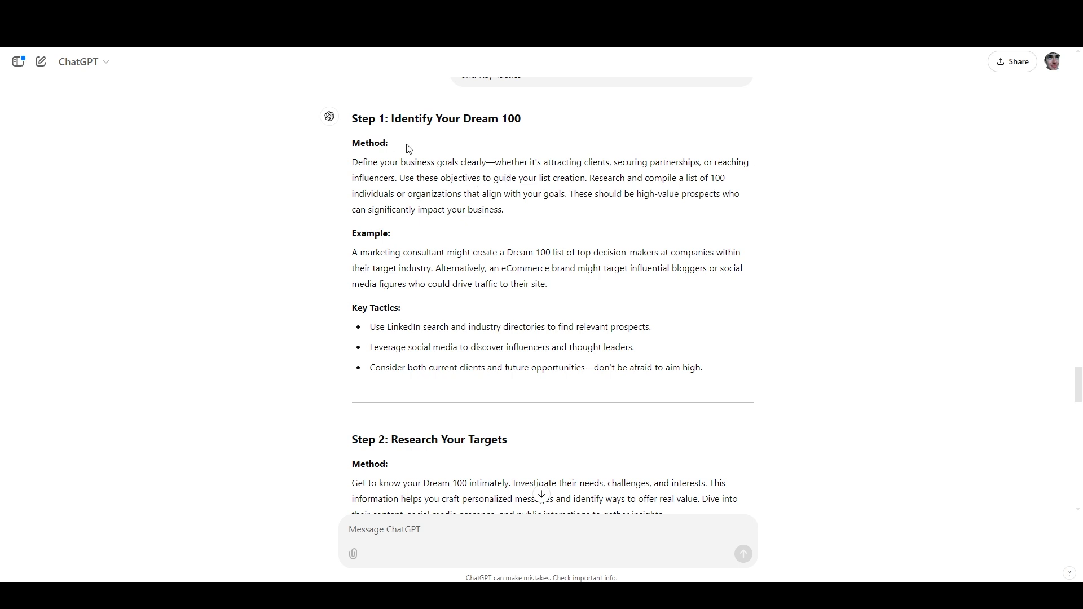
{"action": "mouse_move", "coordinate": [378, 141]}
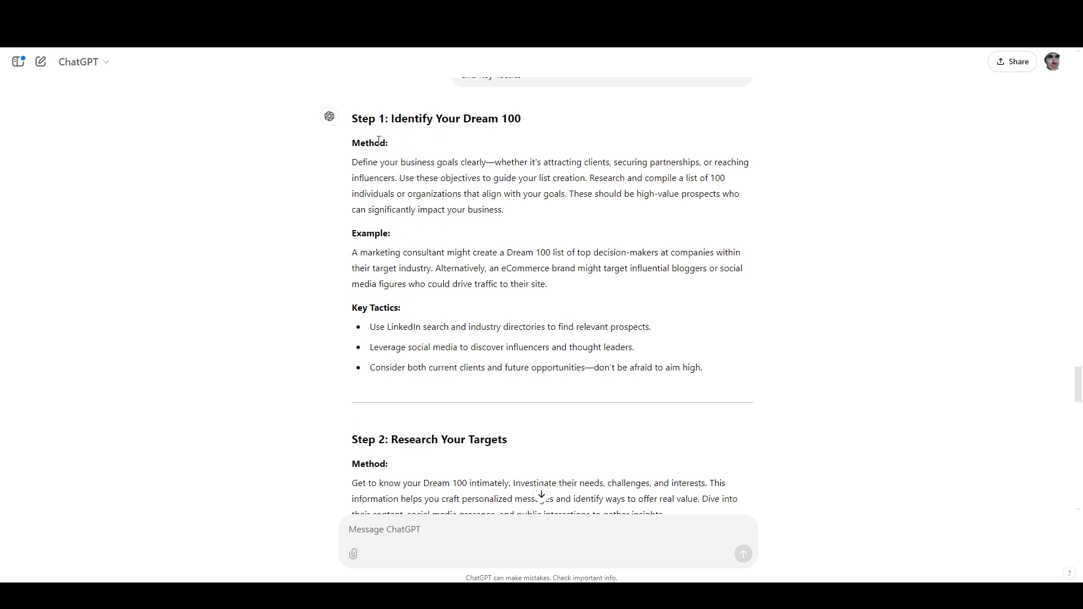
{"action": "mouse_move", "coordinate": [361, 304]}
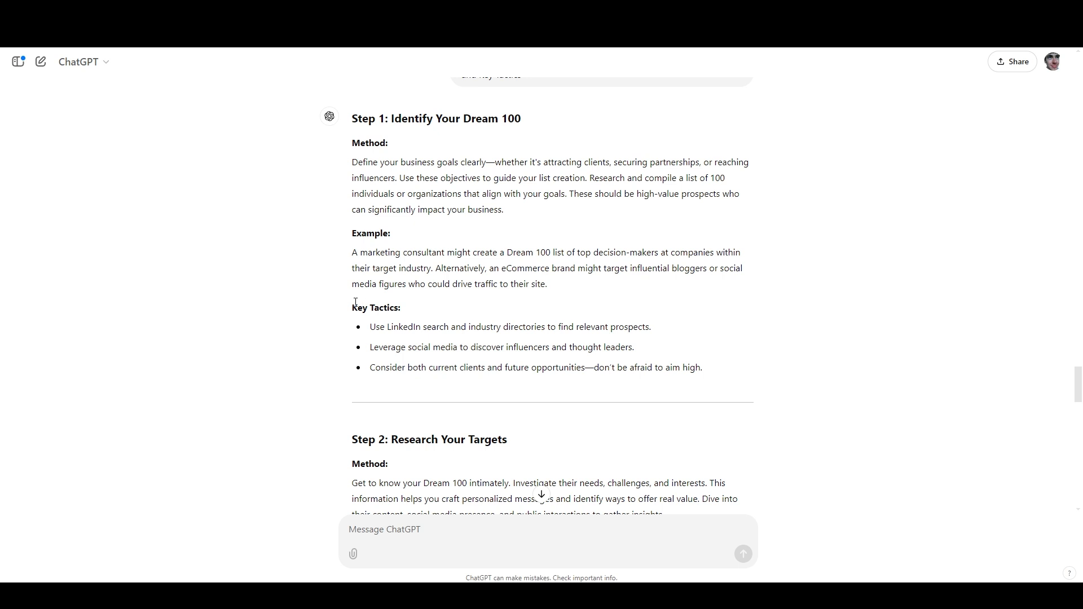
{"action": "scroll", "scroll_direction": "down", "scroll_amount": 3}
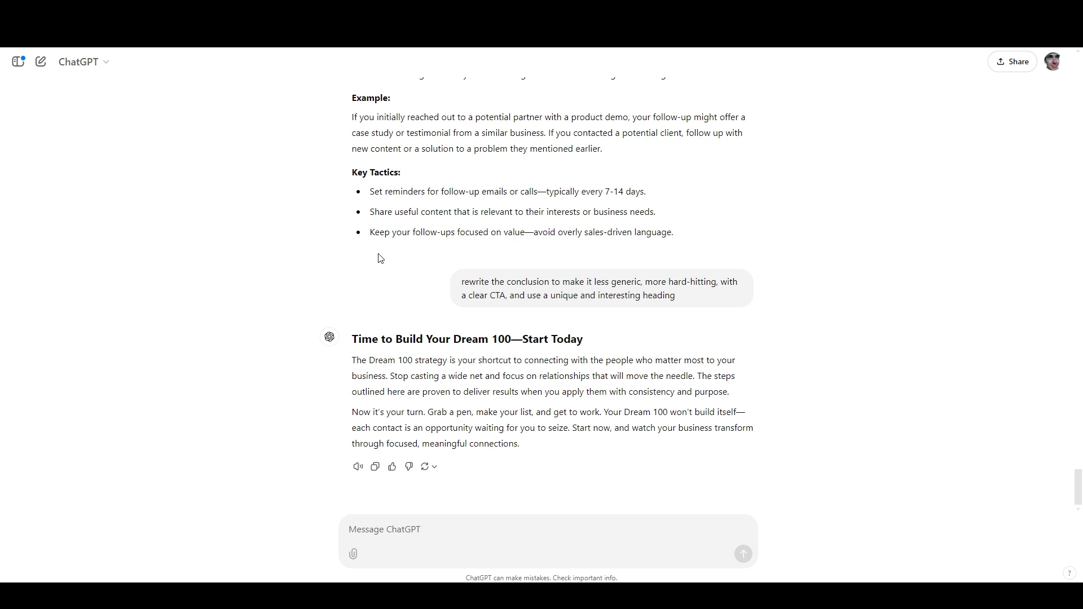
{"action": "mouse_move", "coordinate": [412, 215]}
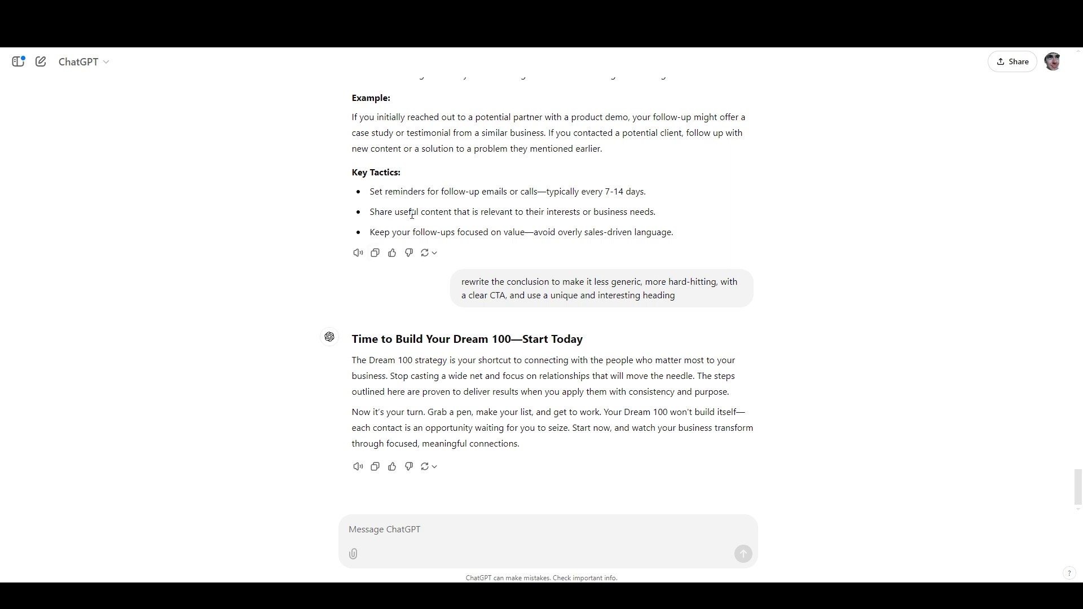
{"action": "mouse_move", "coordinate": [412, 228]}
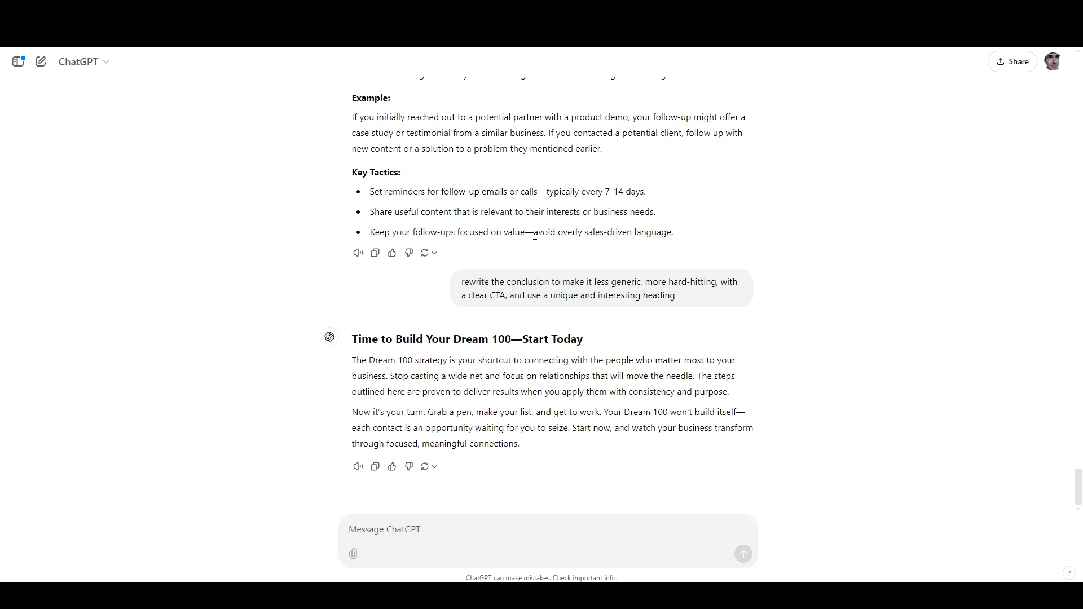
{"action": "mouse_move", "coordinate": [426, 329]}
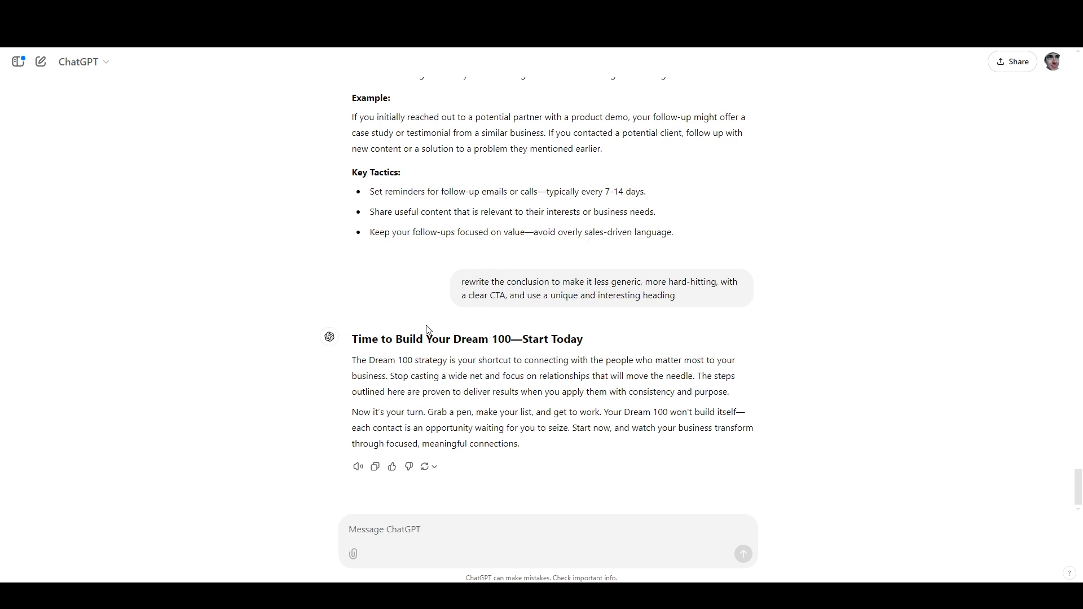
{"action": "mouse_move", "coordinate": [568, 335]}
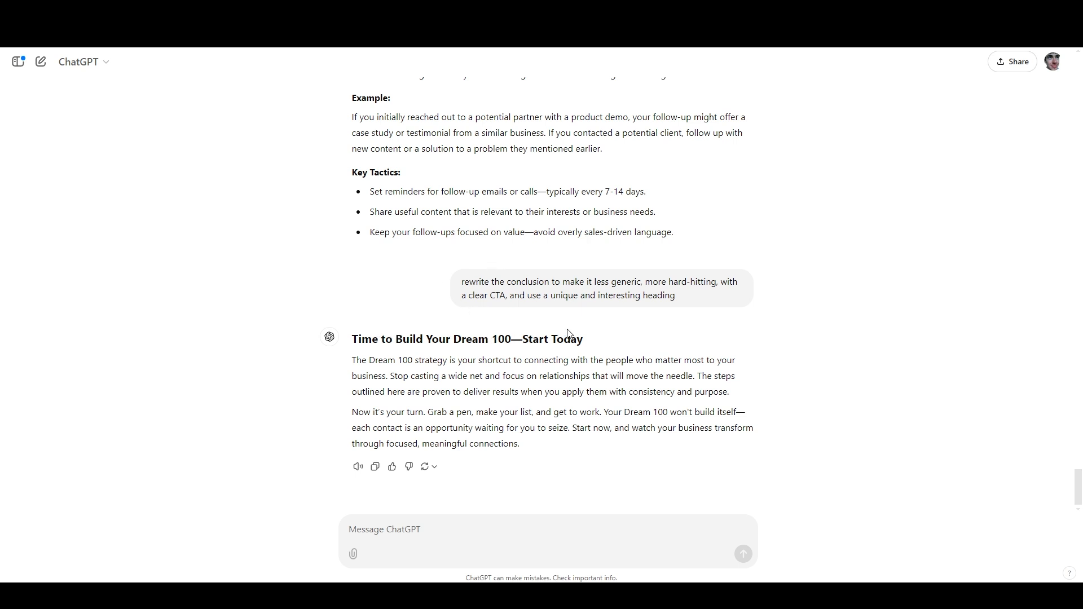
{"action": "mouse_move", "coordinate": [449, 283]}
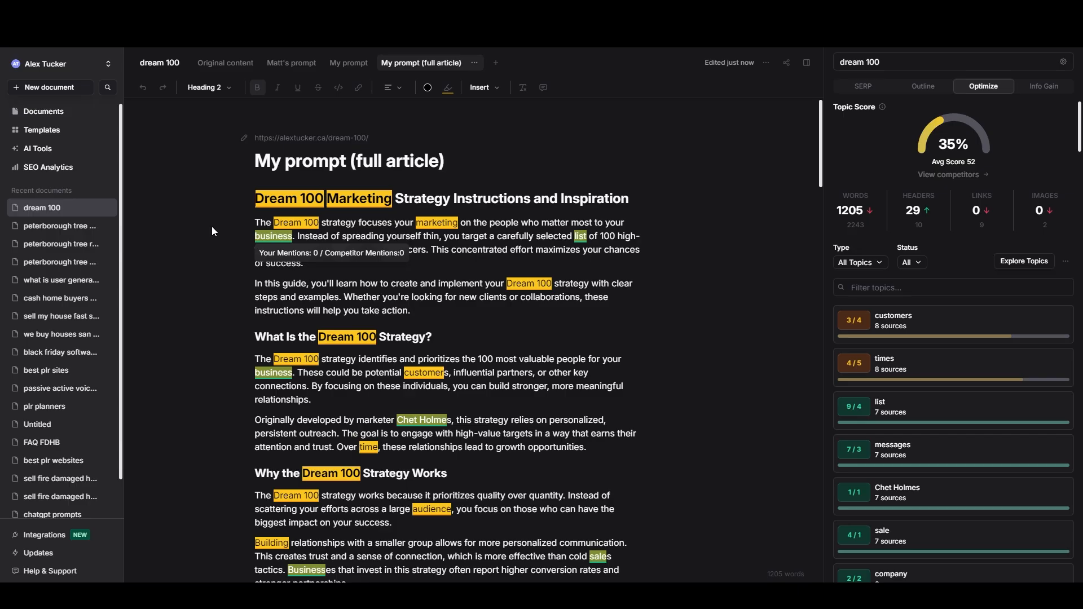
{"action": "mouse_move", "coordinate": [309, 223]}
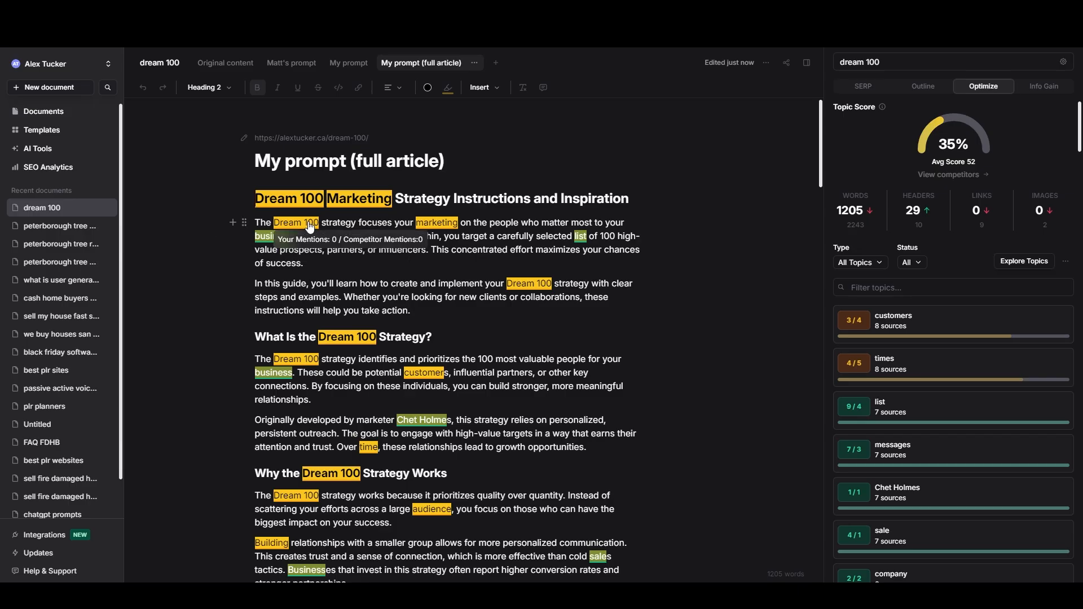
{"action": "mouse_move", "coordinate": [680, 156]}
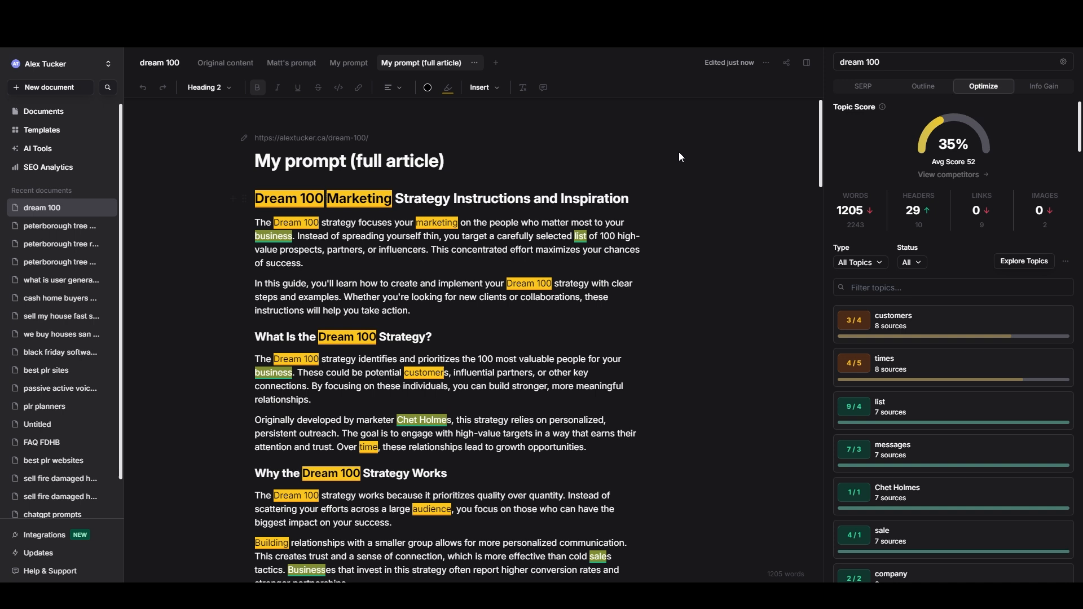
{"action": "mouse_move", "coordinate": [654, 183]}
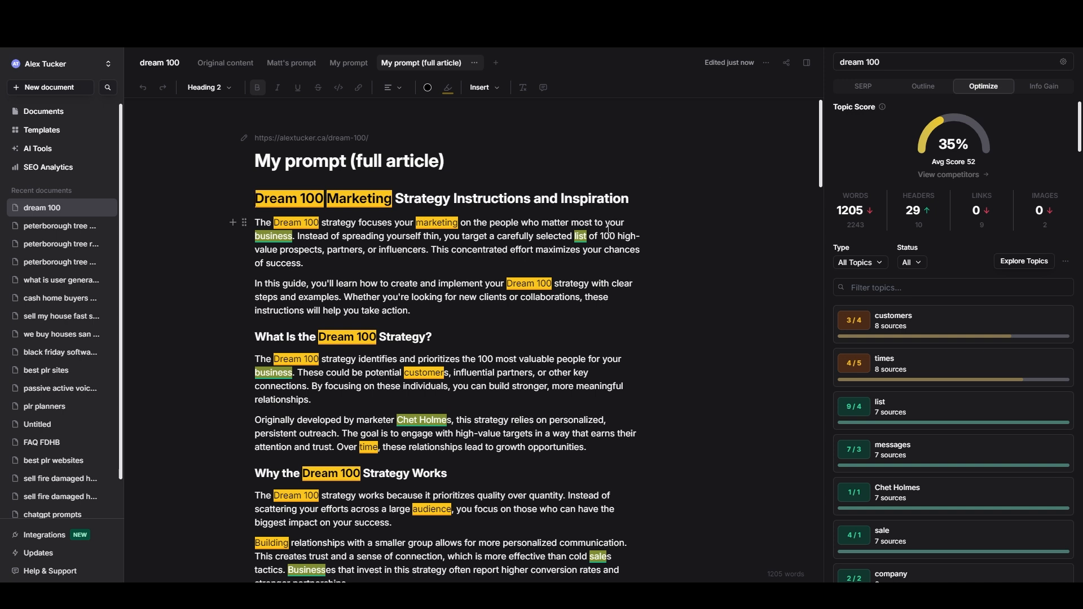
{"action": "mouse_move", "coordinate": [950, 129]}
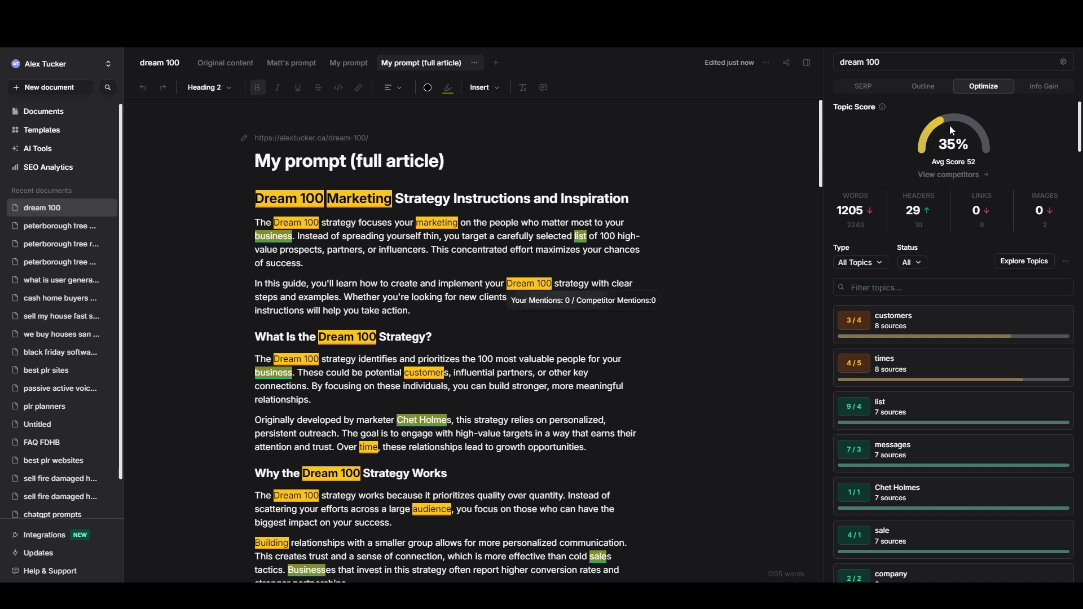
{"action": "mouse_move", "coordinate": [907, 149]}
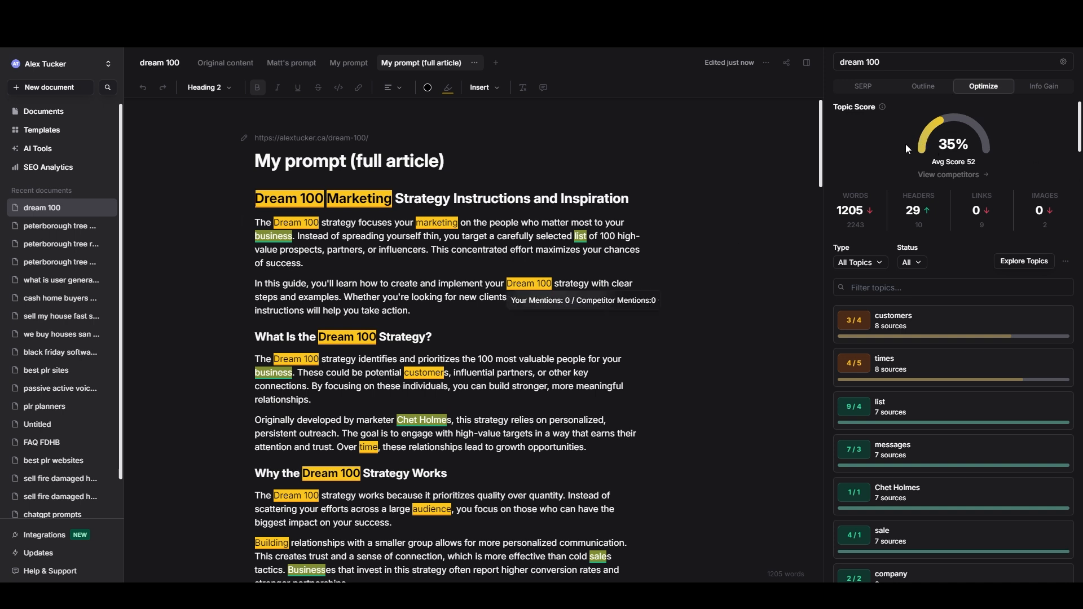
{"action": "mouse_move", "coordinate": [970, 164]}
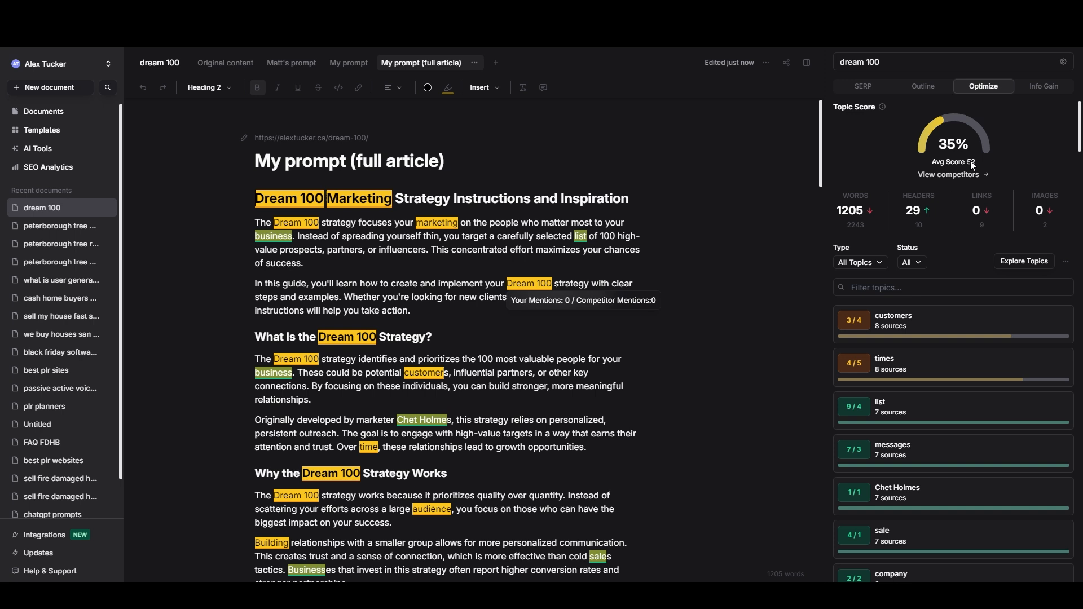
{"action": "mouse_move", "coordinate": [959, 163]}
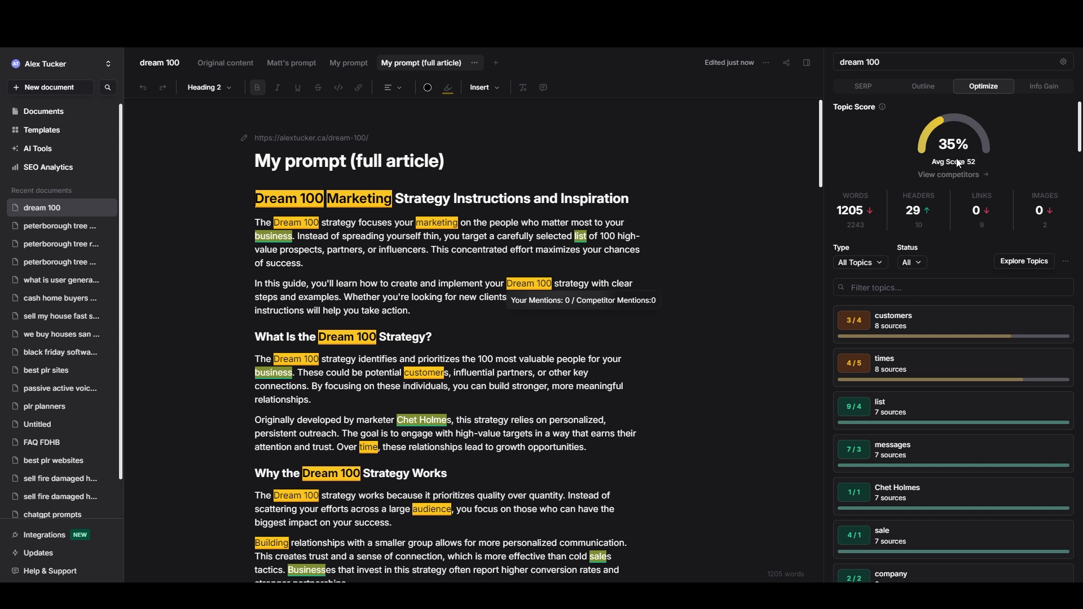
{"action": "mouse_move", "coordinate": [787, 220]}
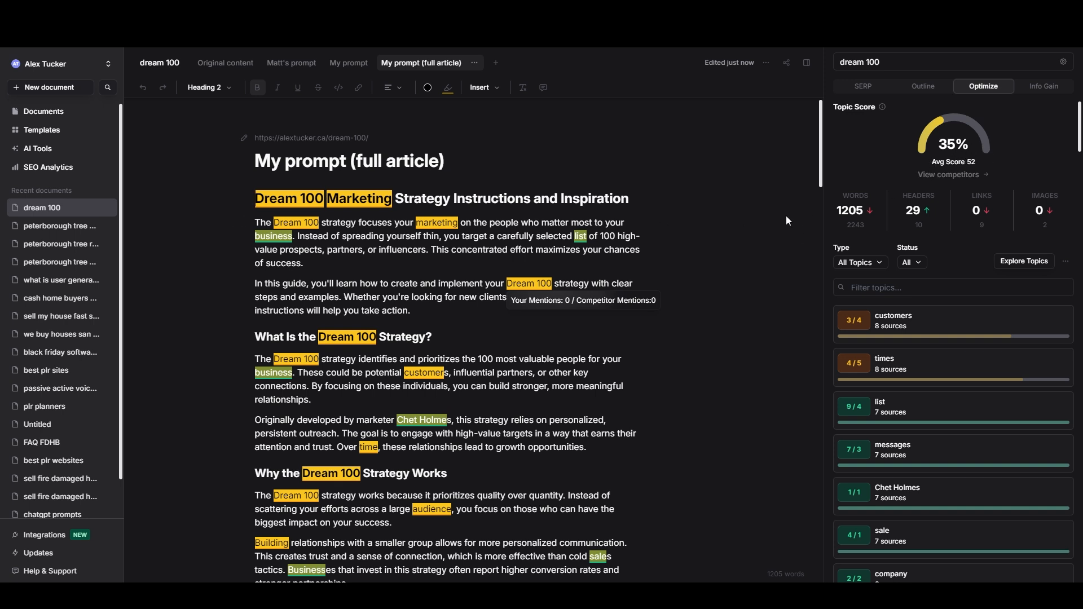
{"action": "mouse_move", "coordinate": [940, 187]}
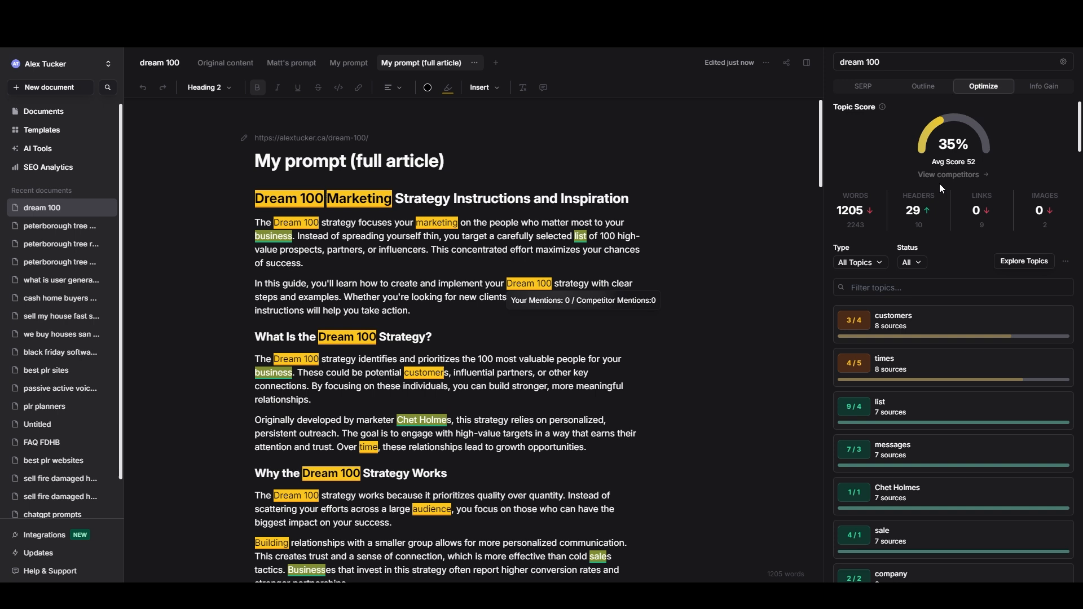
{"action": "mouse_move", "coordinate": [855, 212]}
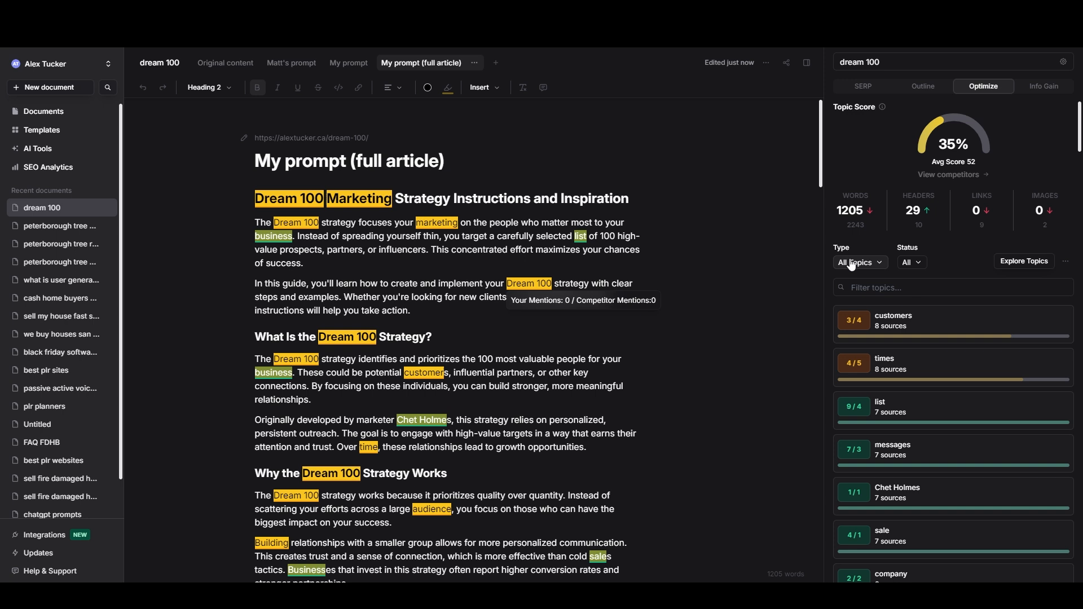
Switch the Optimize panel's Type from All Topics to Clusters and scan the clustered topics.
{"action": "left_click", "coordinate": [856, 262]}
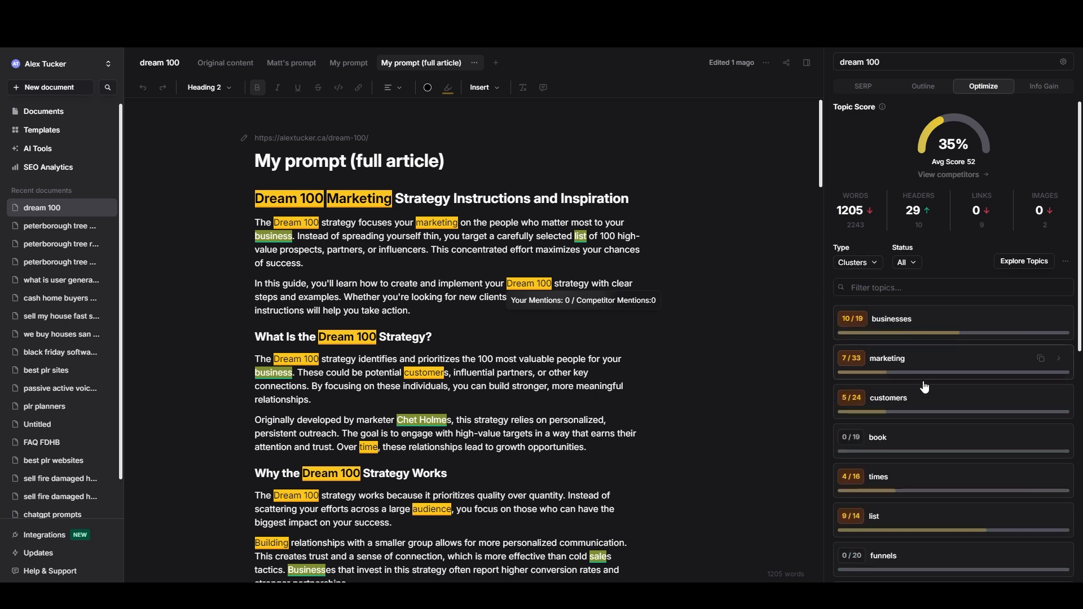
{"action": "scroll", "scroll_direction": "down", "scroll_amount": 3}
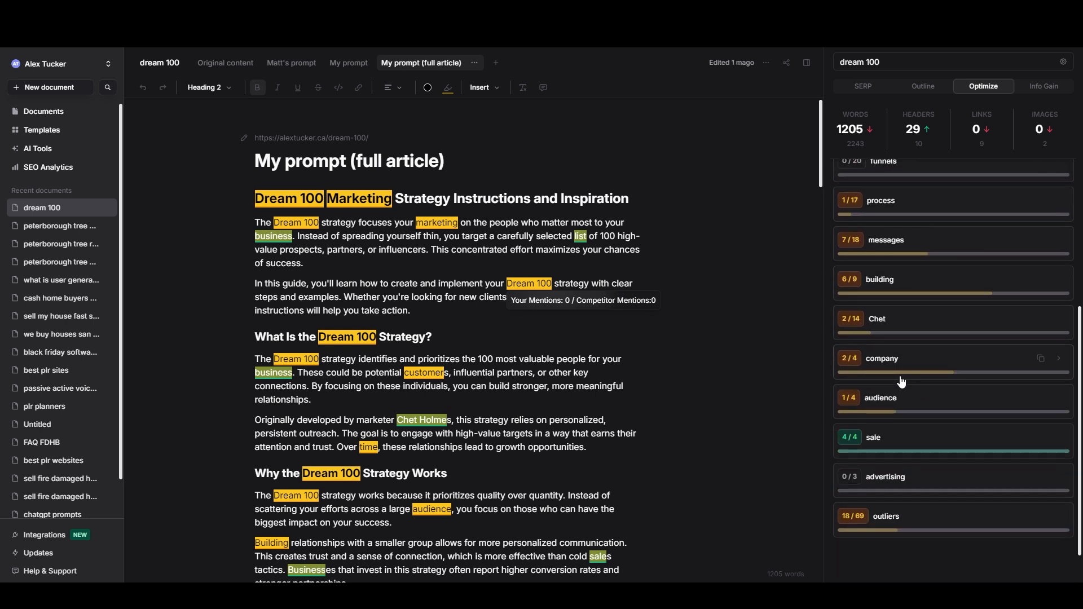
{"action": "scroll", "scroll_direction": "up", "scroll_amount": 3}
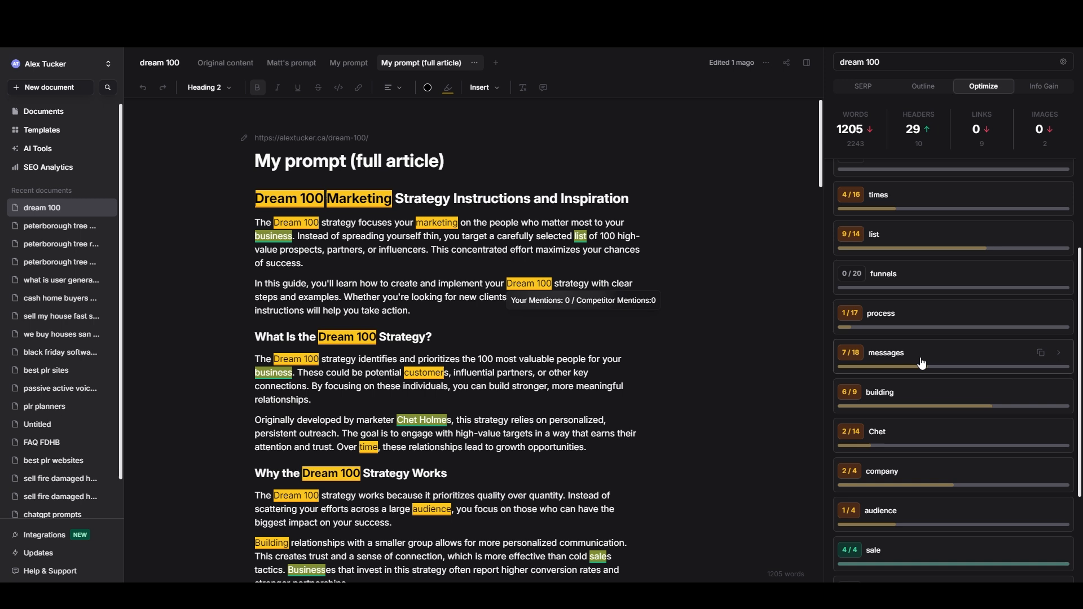
{"action": "mouse_move", "coordinate": [802, 306]}
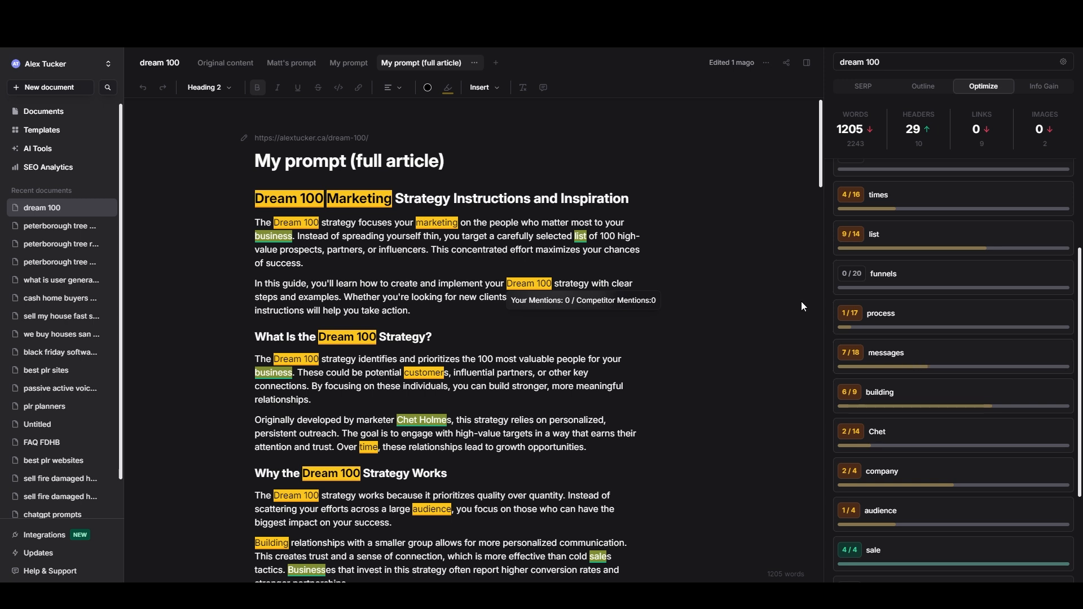
{"action": "mouse_move", "coordinate": [767, 261]}
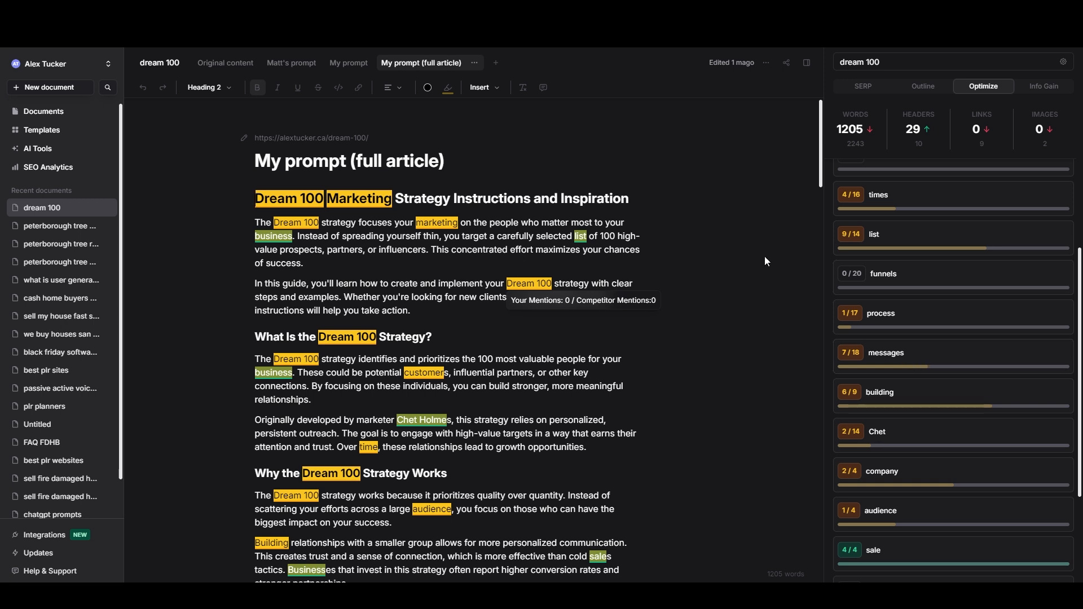